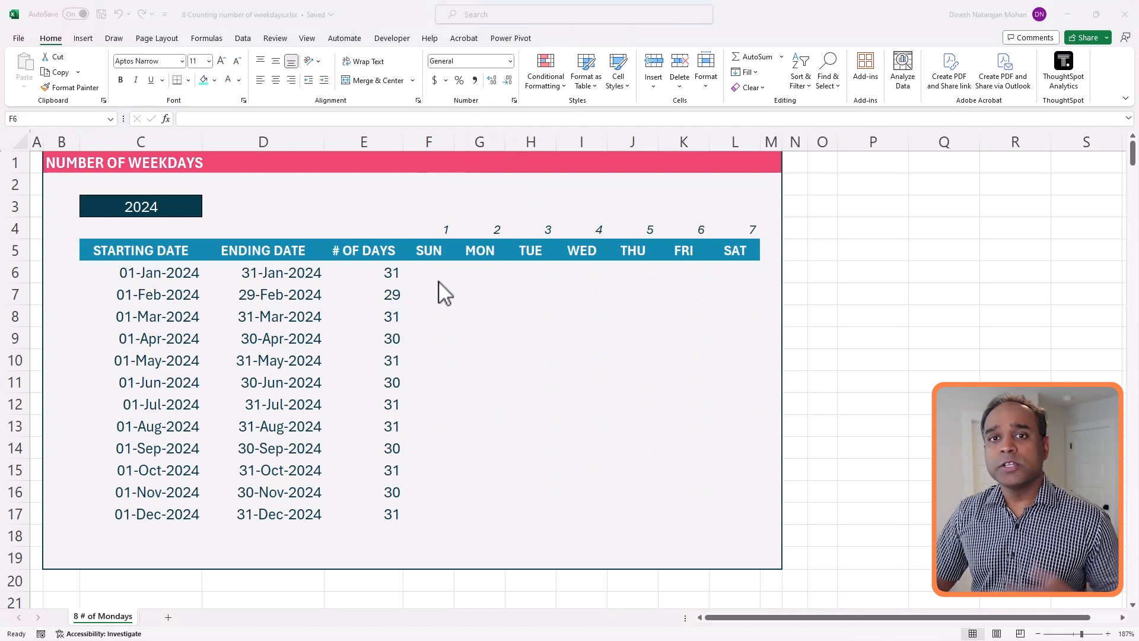
Step: Review January's # OF DAYS, the SUN heading and the weekday numbers 1 and 2 above the columns
{"action": "left_click", "coordinate": [428, 273]}
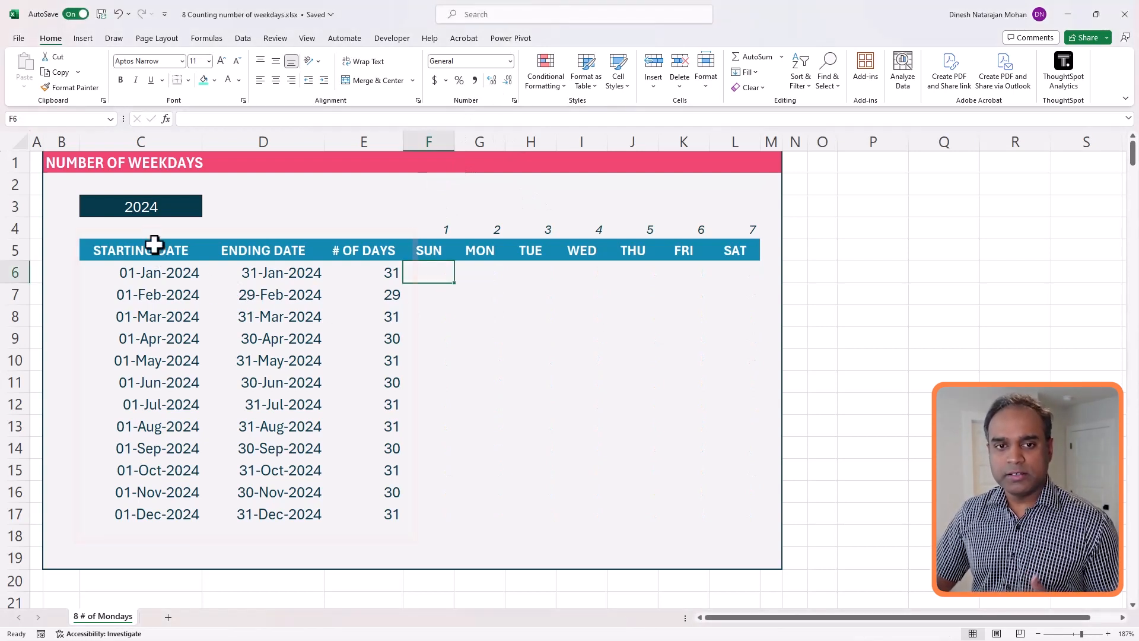
{"action": "left_click", "coordinate": [363, 250]}
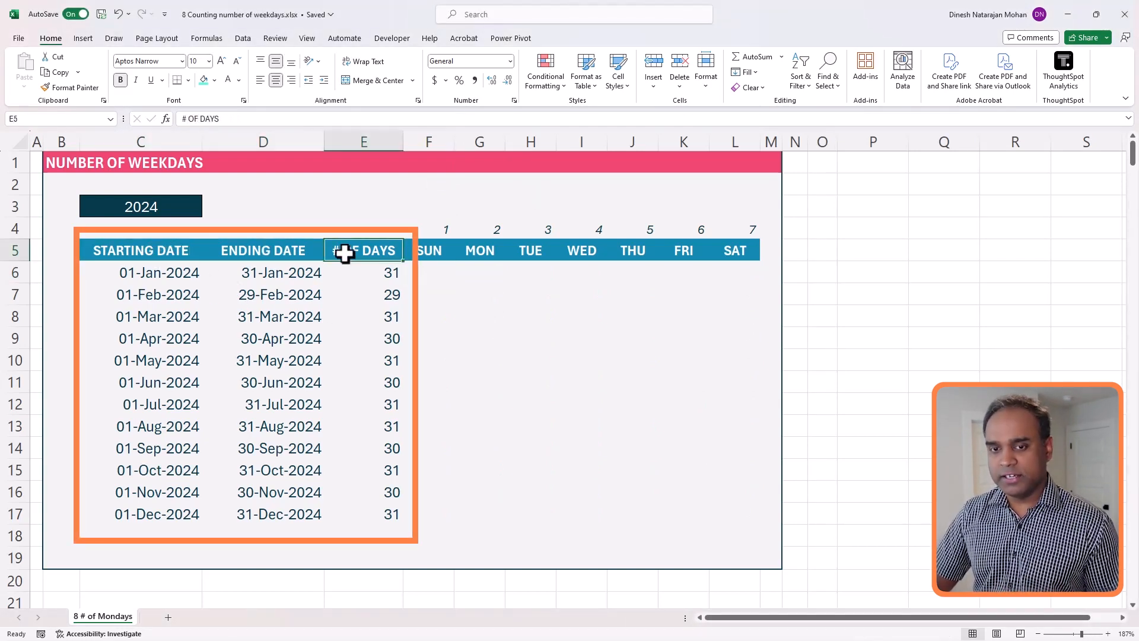
{"action": "mouse_move", "coordinate": [429, 251]}
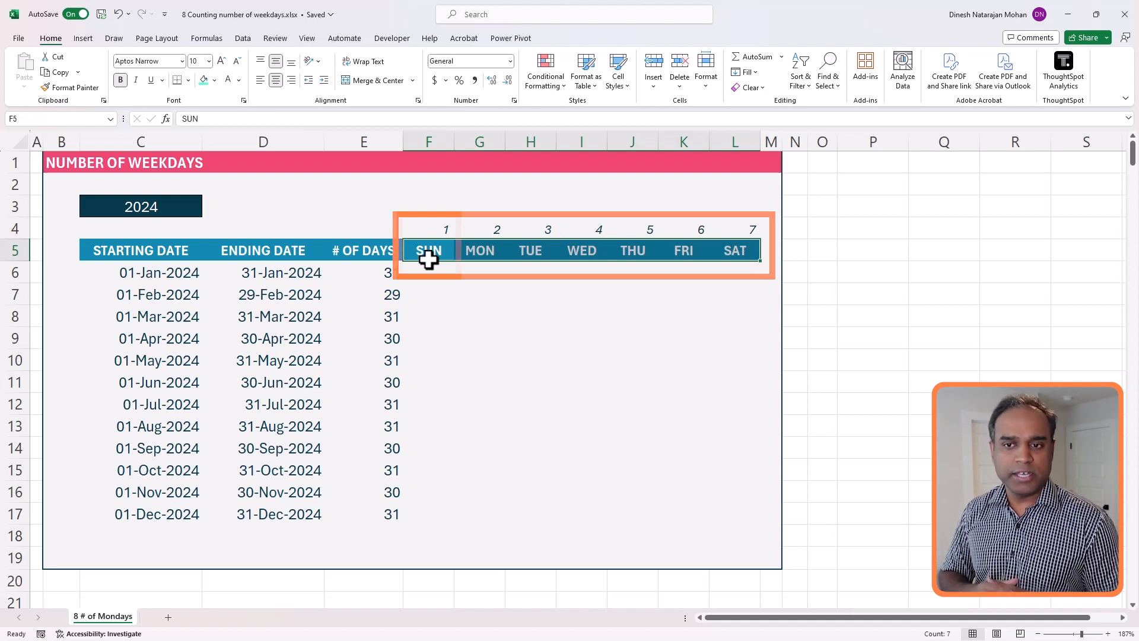
{"action": "left_click", "coordinate": [429, 250]}
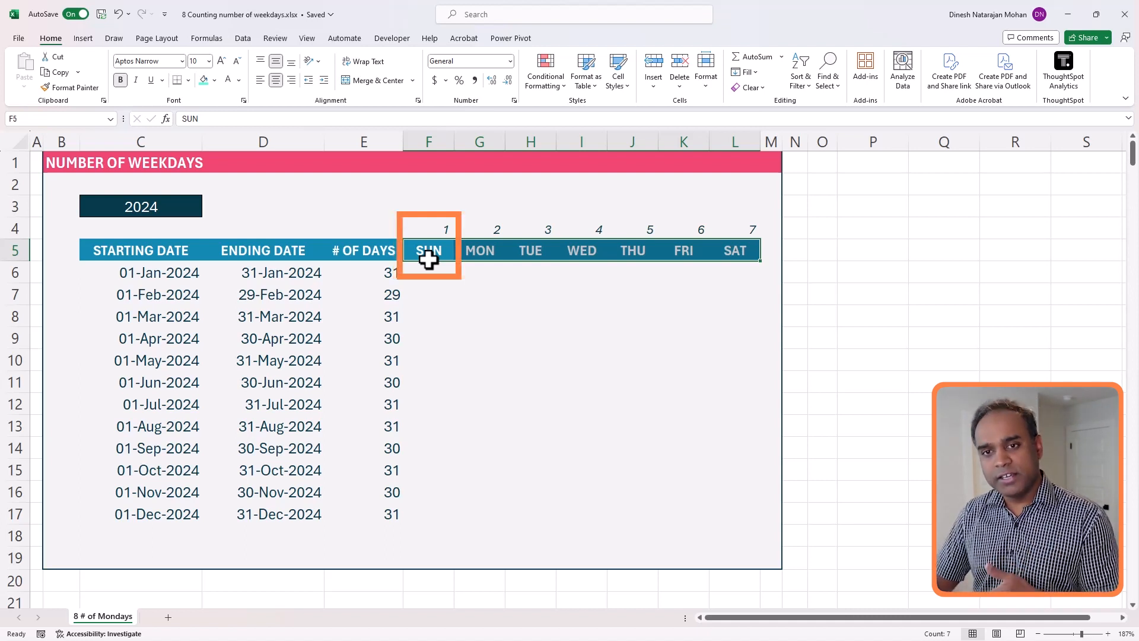
{"action": "mouse_move", "coordinate": [441, 259]}
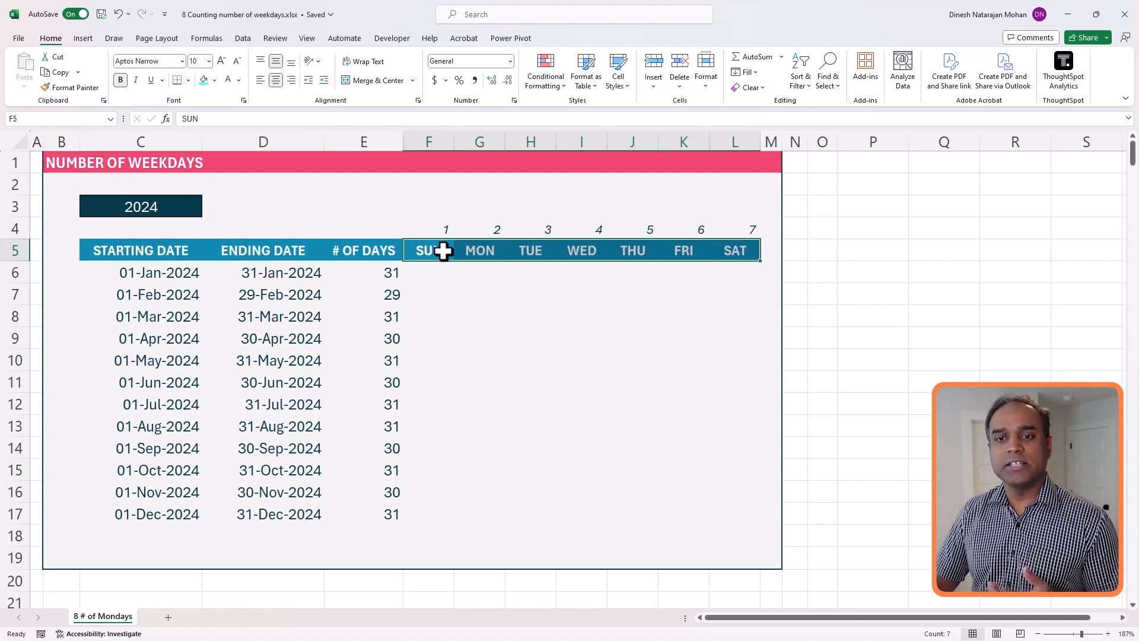
{"action": "left_click", "coordinate": [428, 229]}
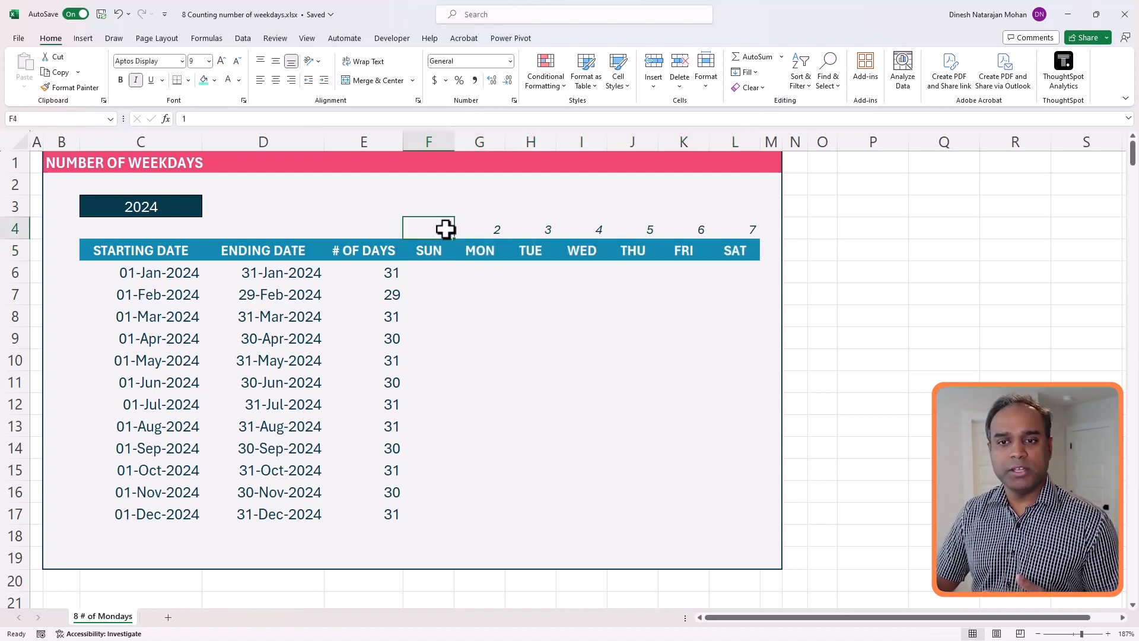
{"action": "left_click", "coordinate": [480, 228]}
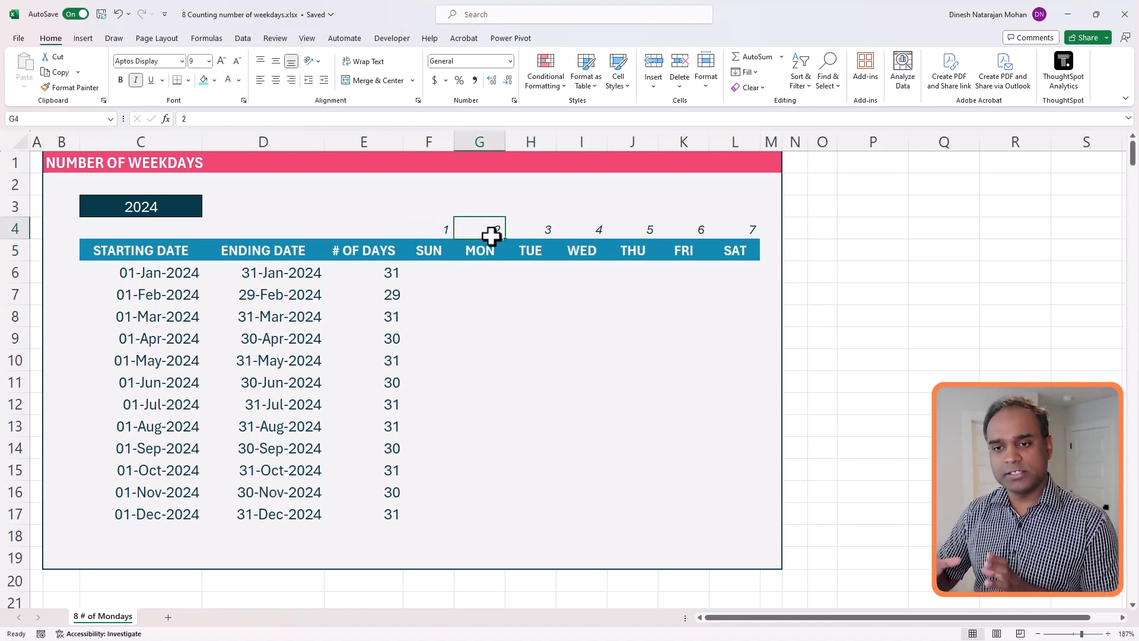
{"action": "left_click", "coordinate": [428, 273]}
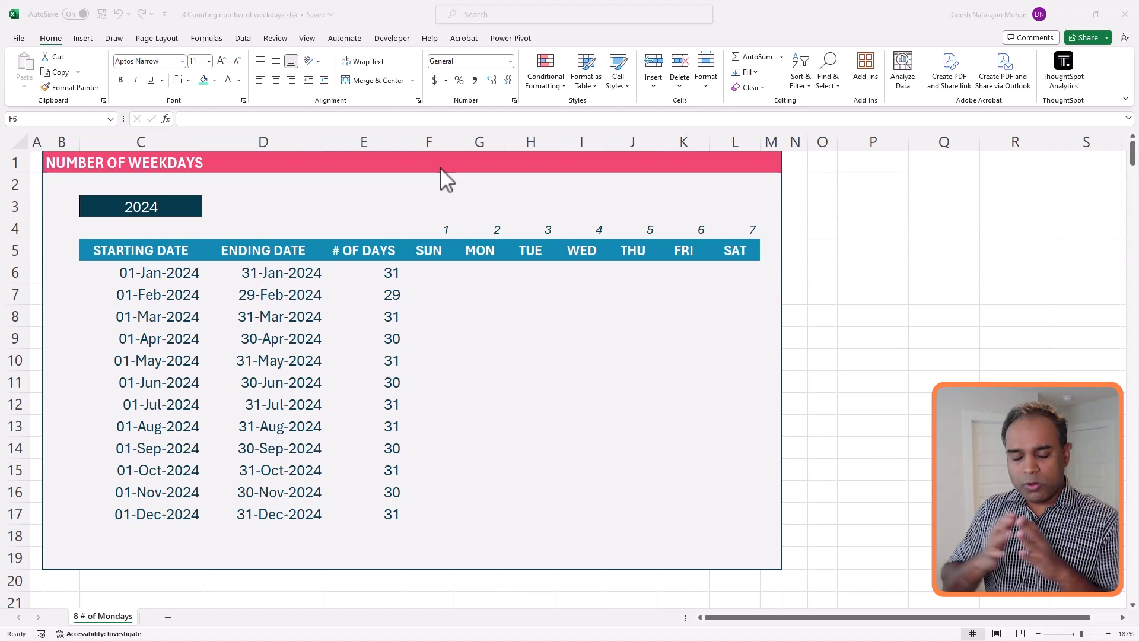
{"action": "mouse_move", "coordinate": [462, 261]}
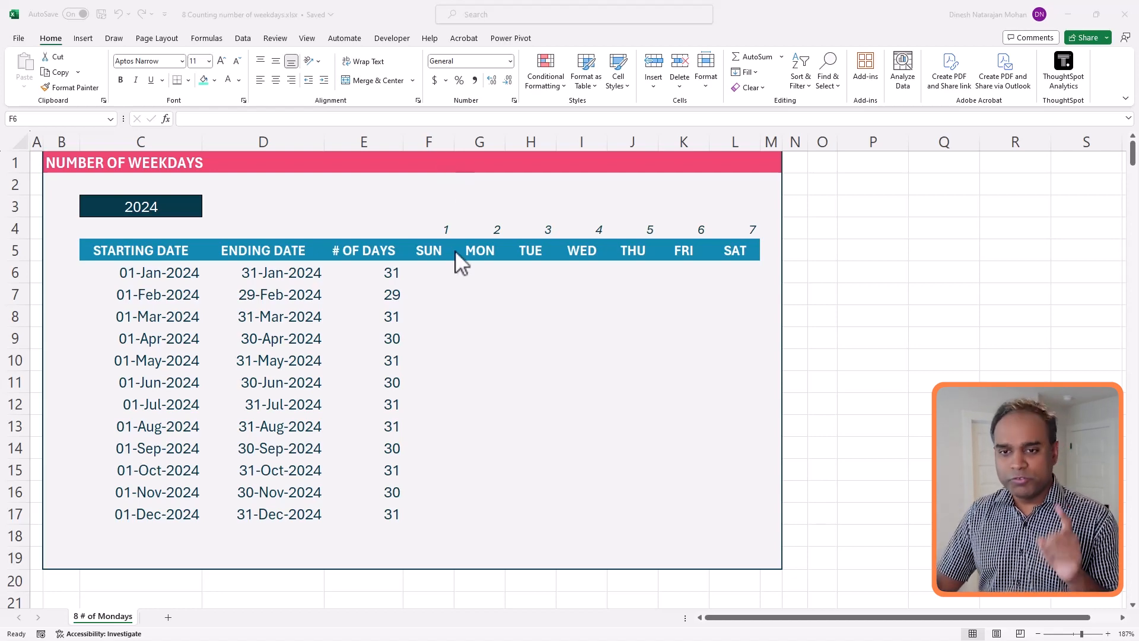
Step: In P5, build =SEQUENCE(E6,1,C6,1) from January's day count and start date
{"action": "left_click", "coordinate": [872, 250]}
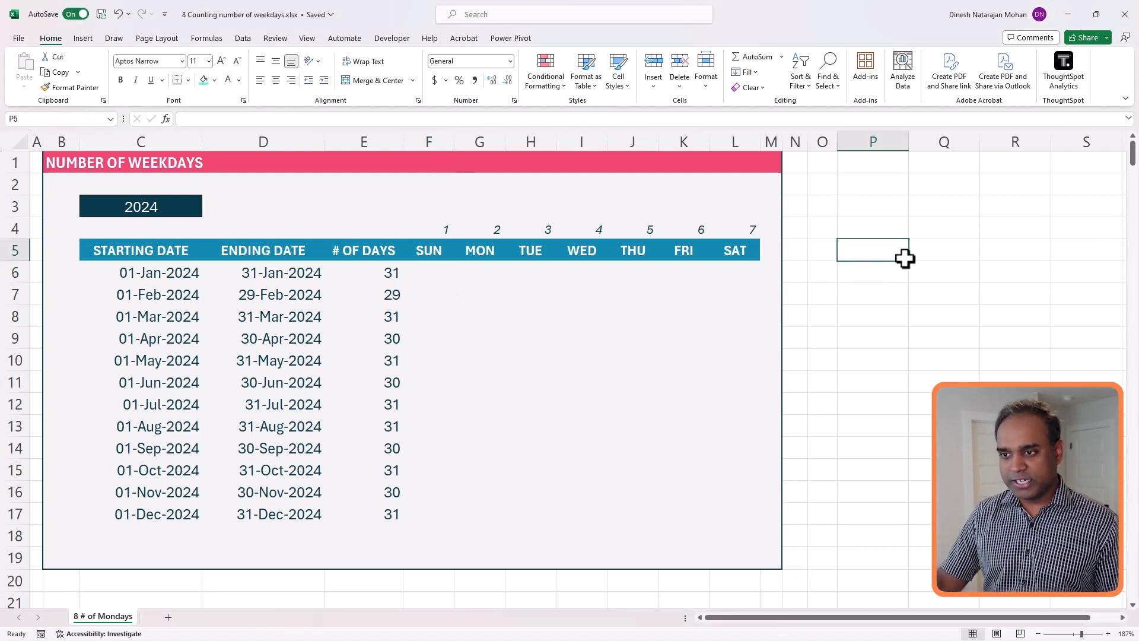
{"action": "type", "text": "=sequence("}
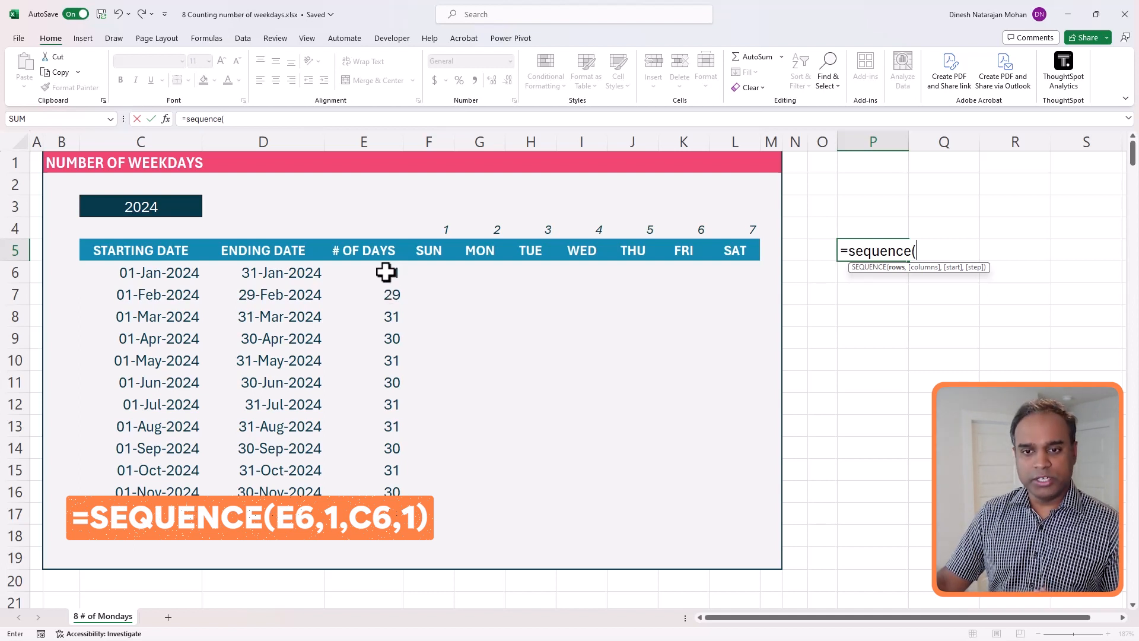
{"action": "left_click", "coordinate": [364, 273]}
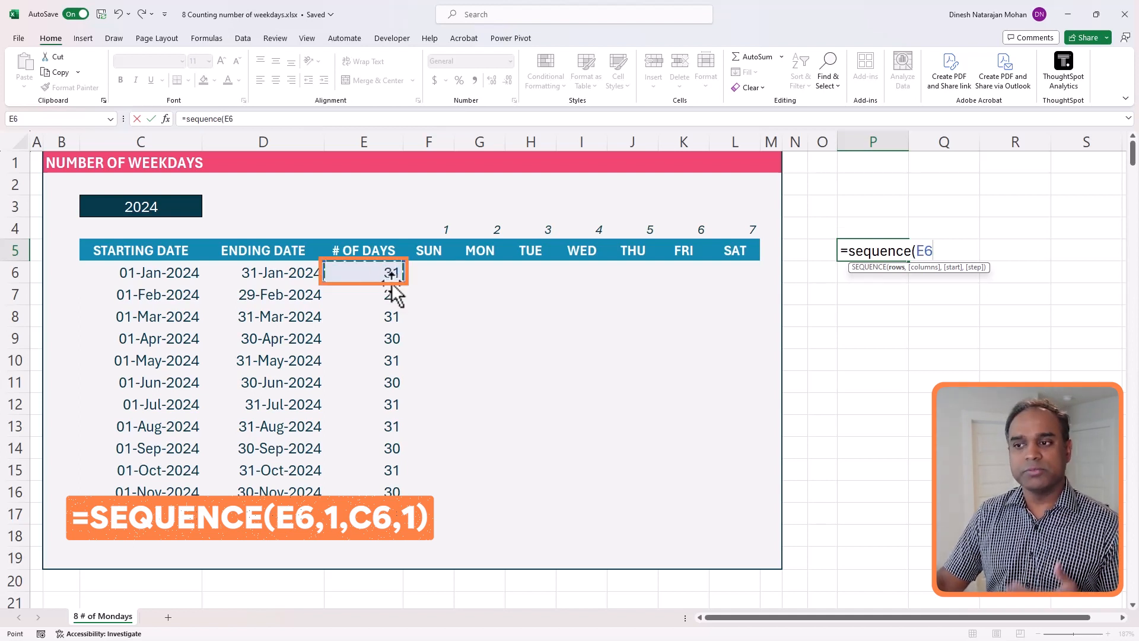
{"action": "type", "text": ","}
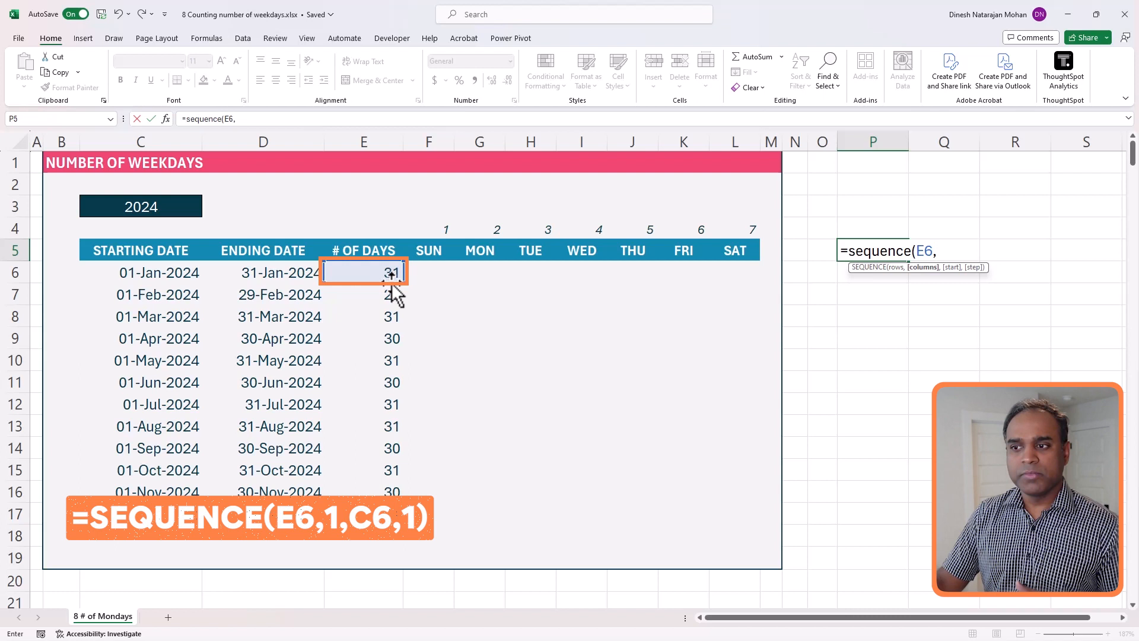
{"action": "type", "text": "1,"}
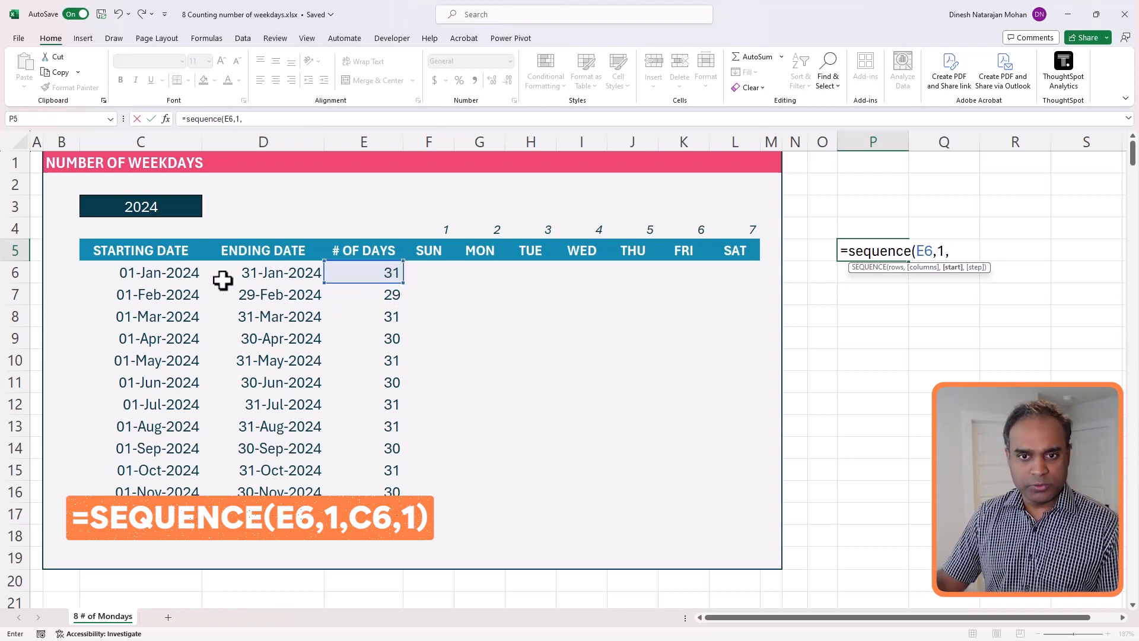
{"action": "left_click", "coordinate": [140, 273]}
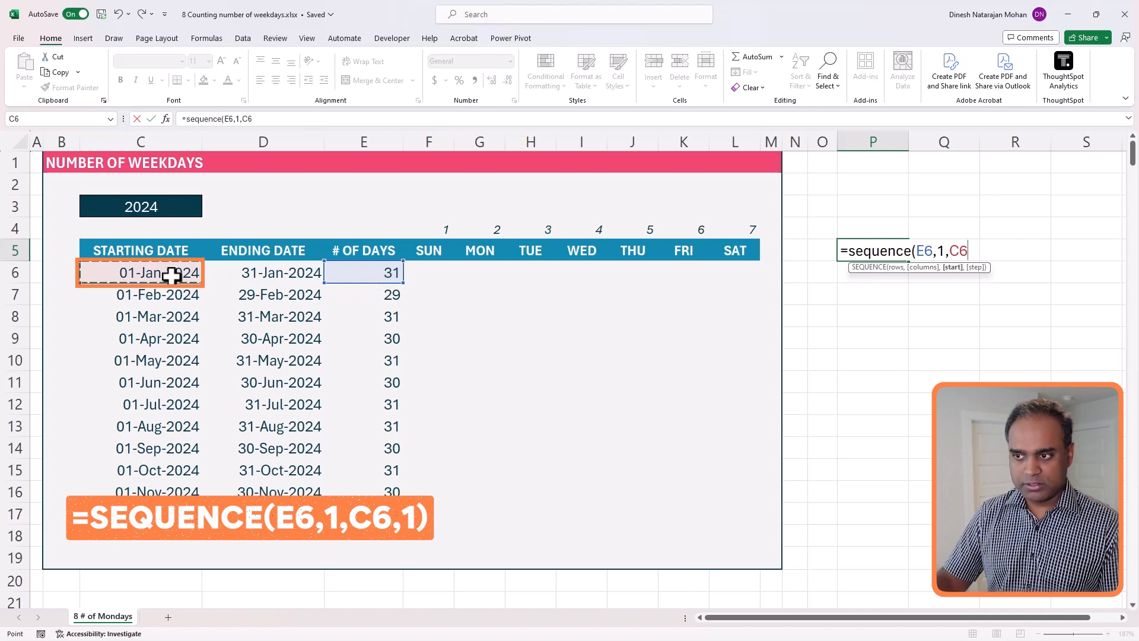
{"action": "type", "text": ","}
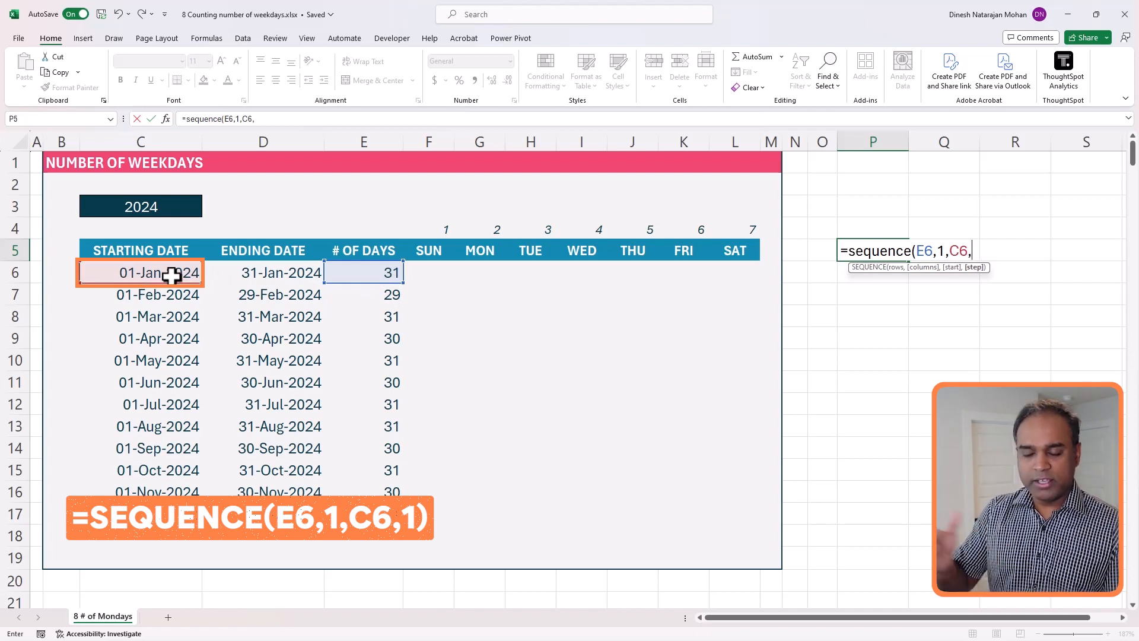
{"action": "type", "text": "1)"}
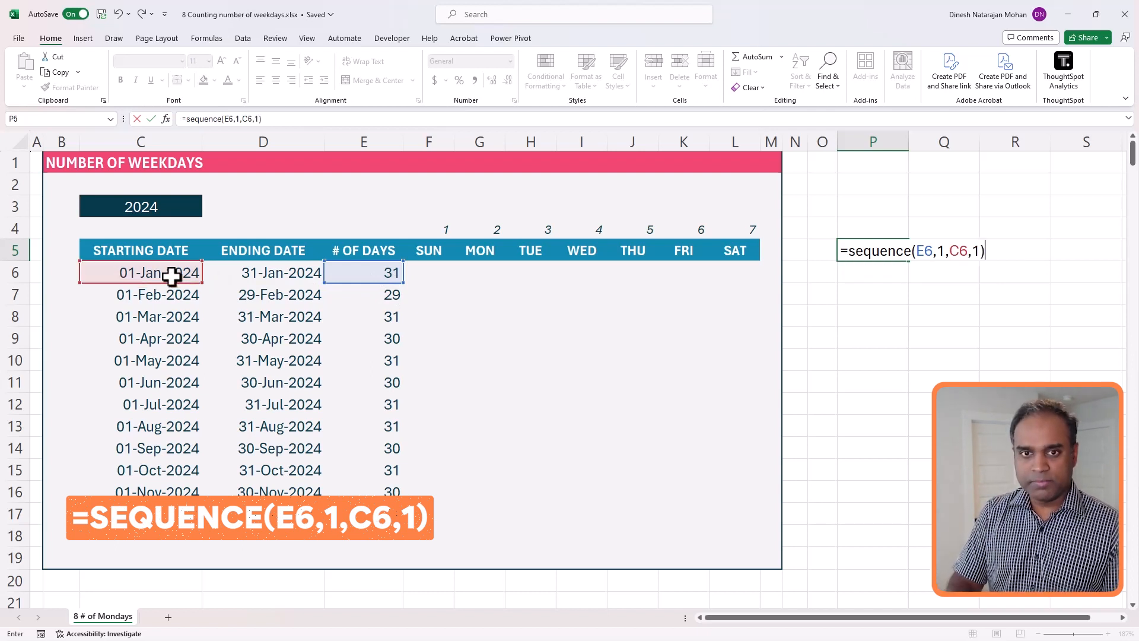
{"action": "mouse_move", "coordinate": [174, 211]}
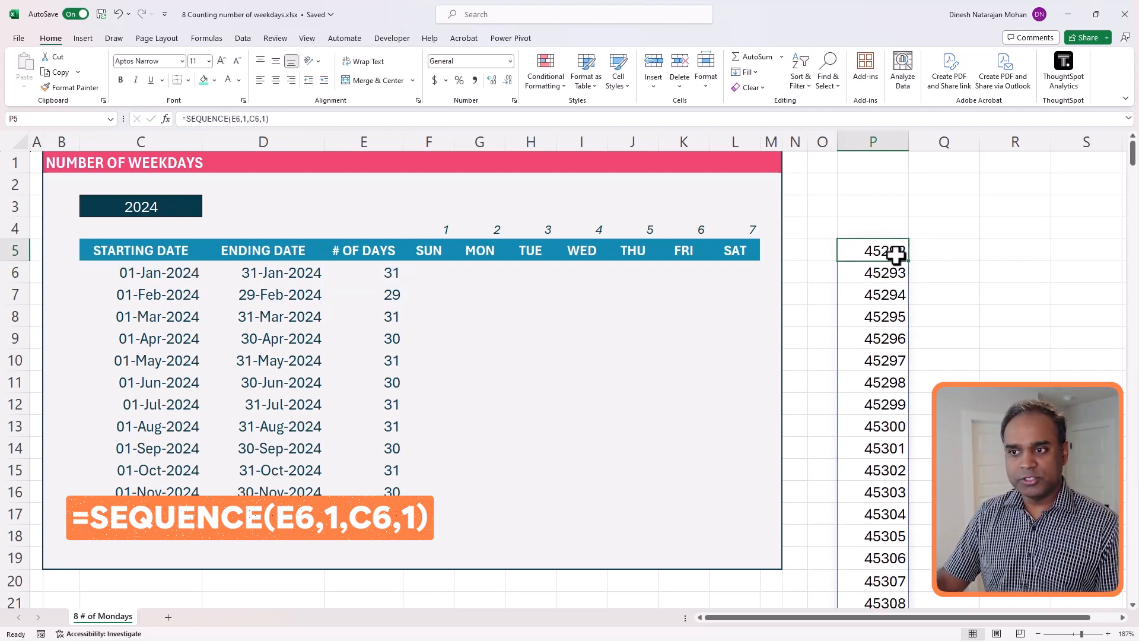
Step: Format the spilled January serial numbers in column P as dd-mmm-yyyy dates
{"action": "scroll", "scroll_direction": "down", "scroll_amount": 3}
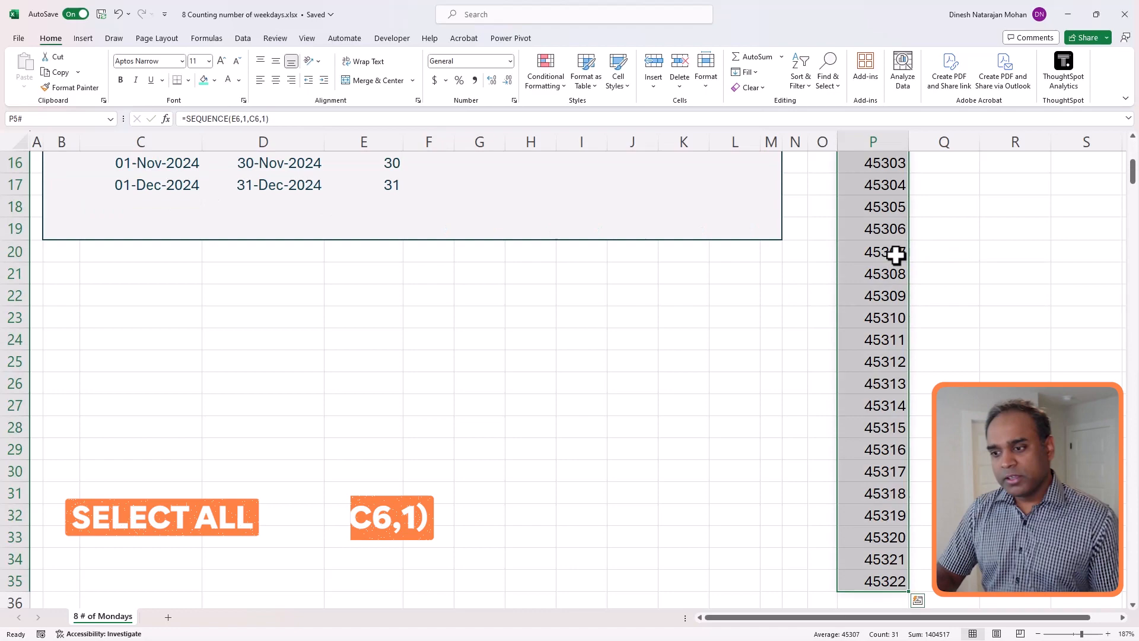
{"action": "scroll", "scroll_direction": "up", "scroll_amount": 3}
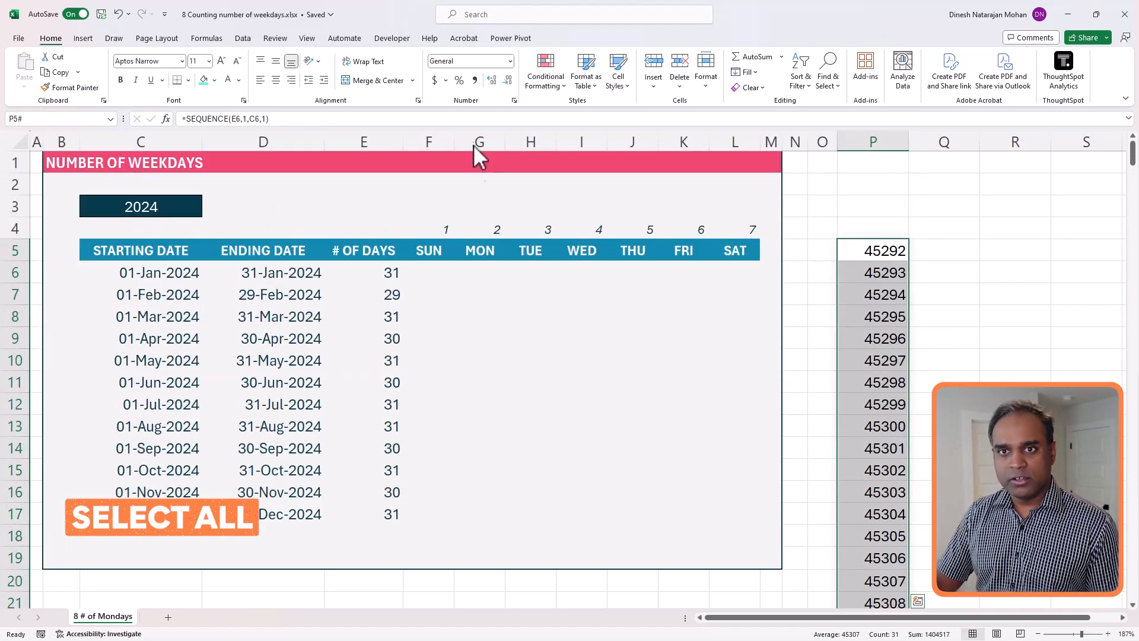
{"action": "left_click", "coordinate": [618, 70]}
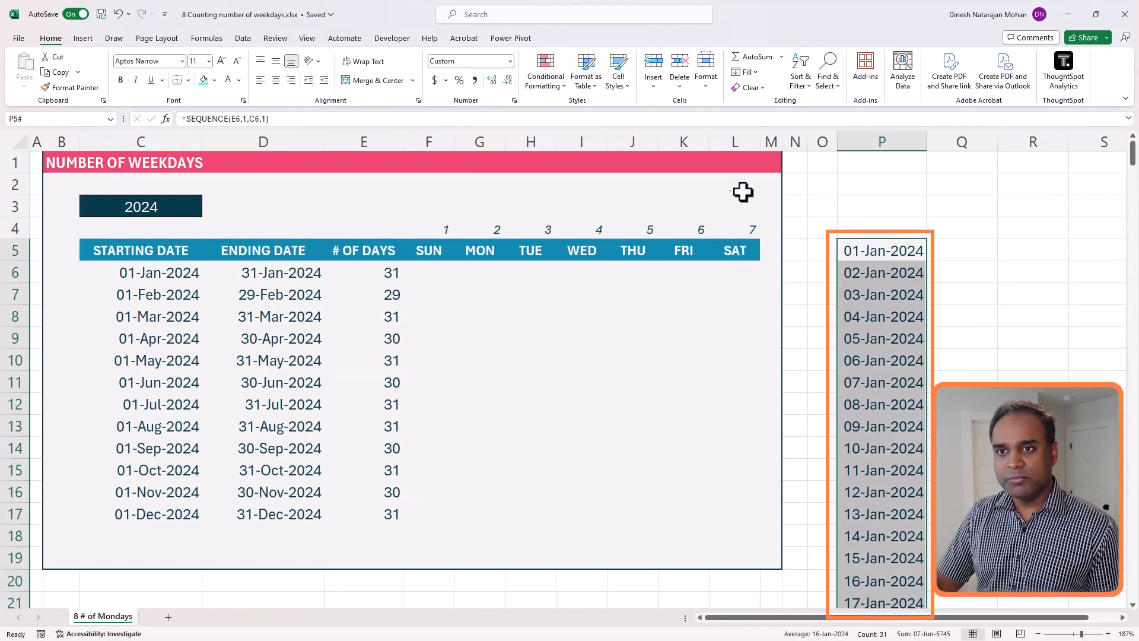
{"action": "mouse_move", "coordinate": [855, 247]}
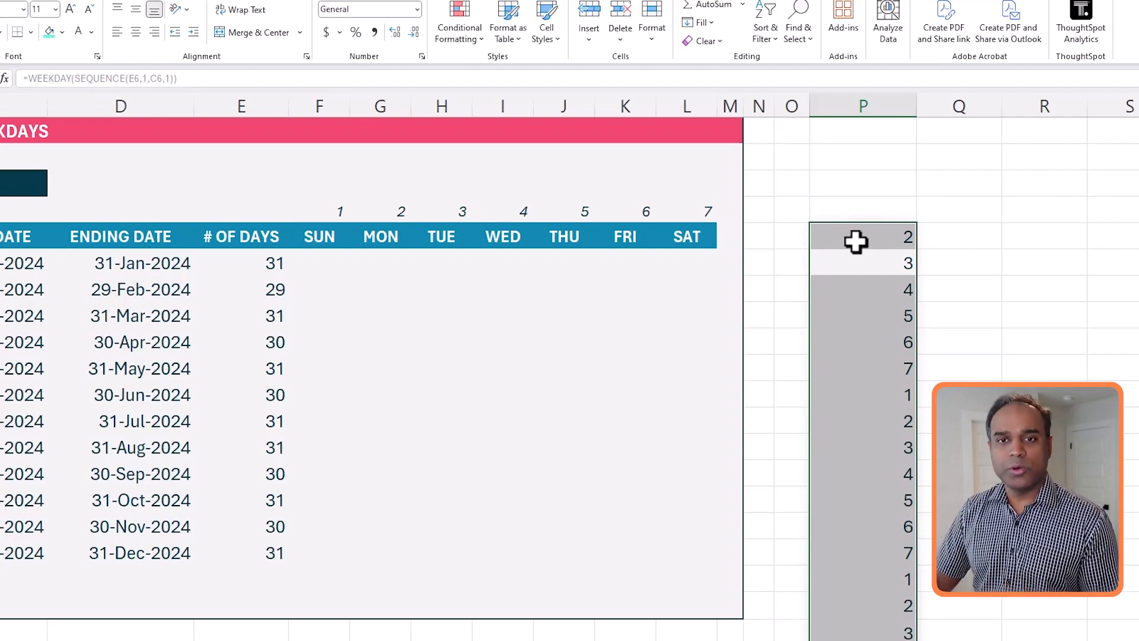
Step: Scroll back to view the WEEKDAY-wrapped spill showing numbers 2, 3, 4… for January
{"action": "scroll", "scroll_direction": "left", "scroll_amount": 3}
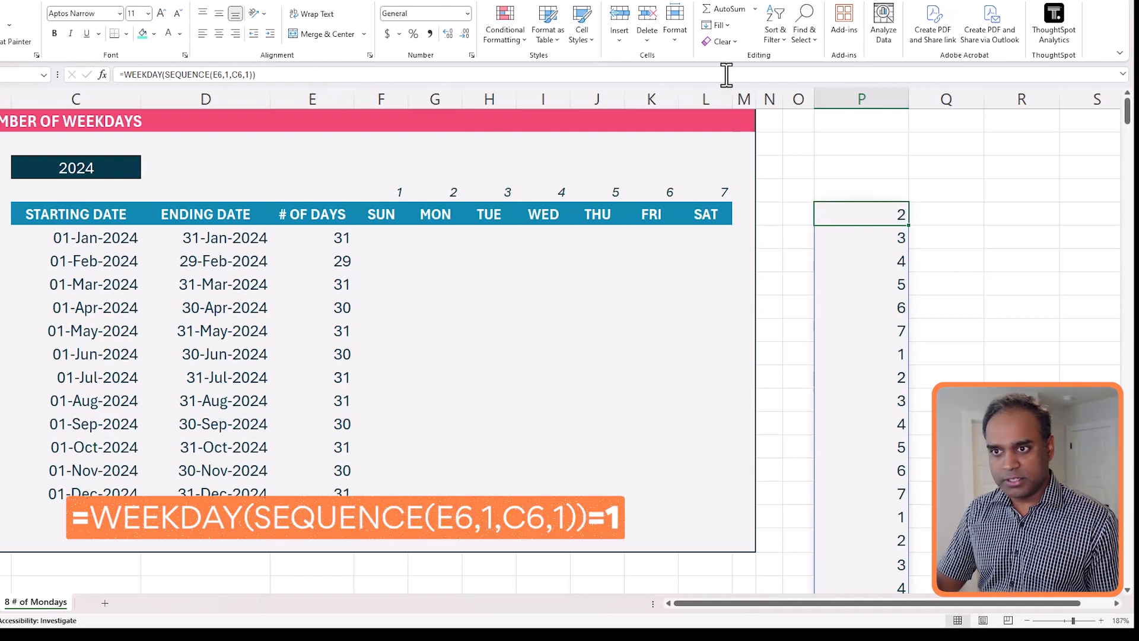
Step: Append =1 so the WEEKDAY spill returns TRUE/FALSE for Sundays
{"action": "type", "text": "=1)"}
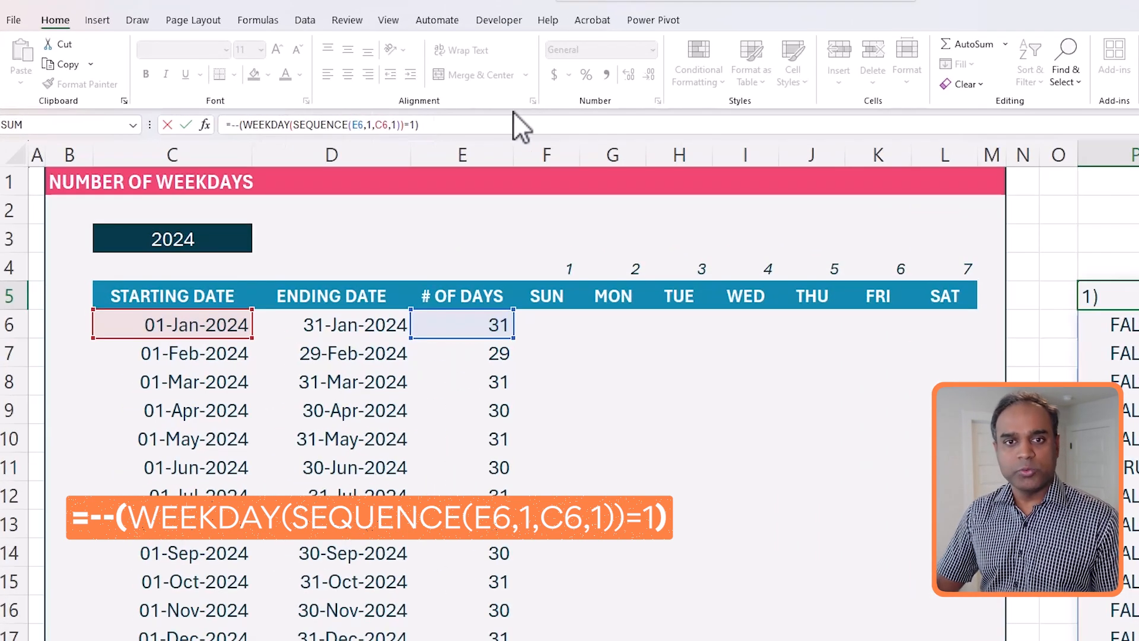
{"action": "mouse_move", "coordinate": [530, 120]}
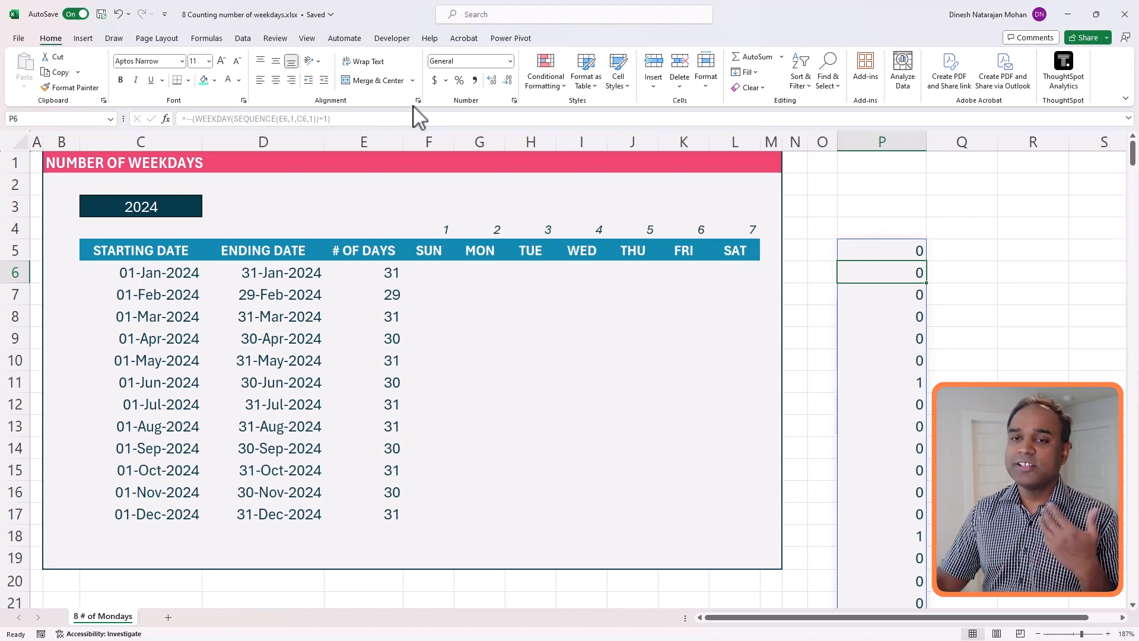
Step: Wrap the Sunday test in SUM(--(...)) to get January's count of 4, then move to January's SUN cell
{"action": "left_click", "coordinate": [881, 249]}
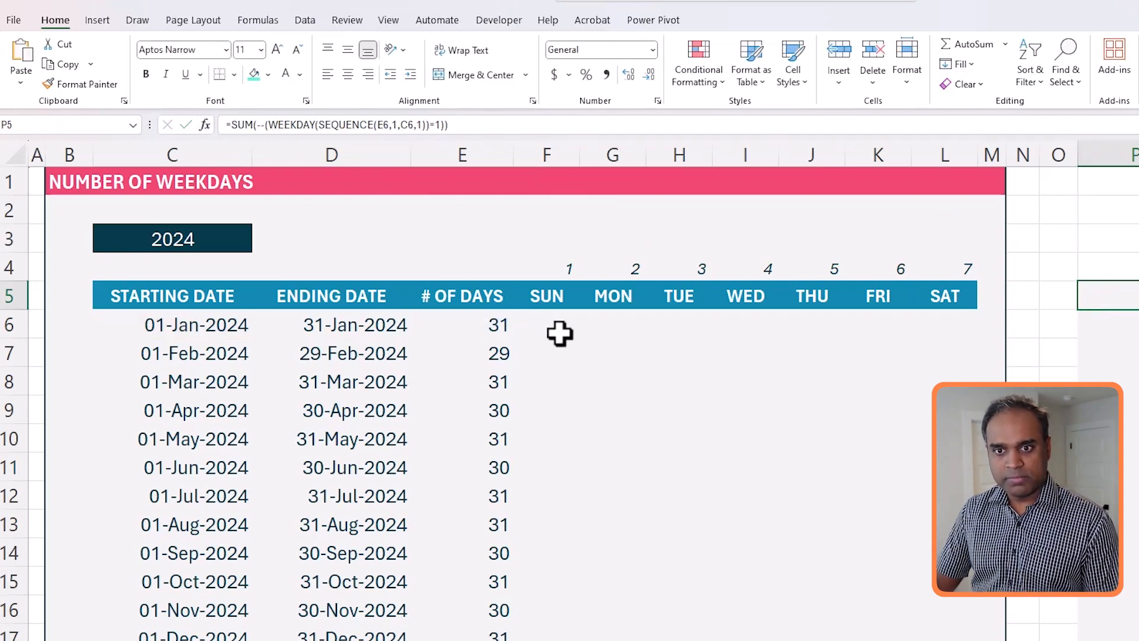
{"action": "left_click", "coordinate": [546, 324]}
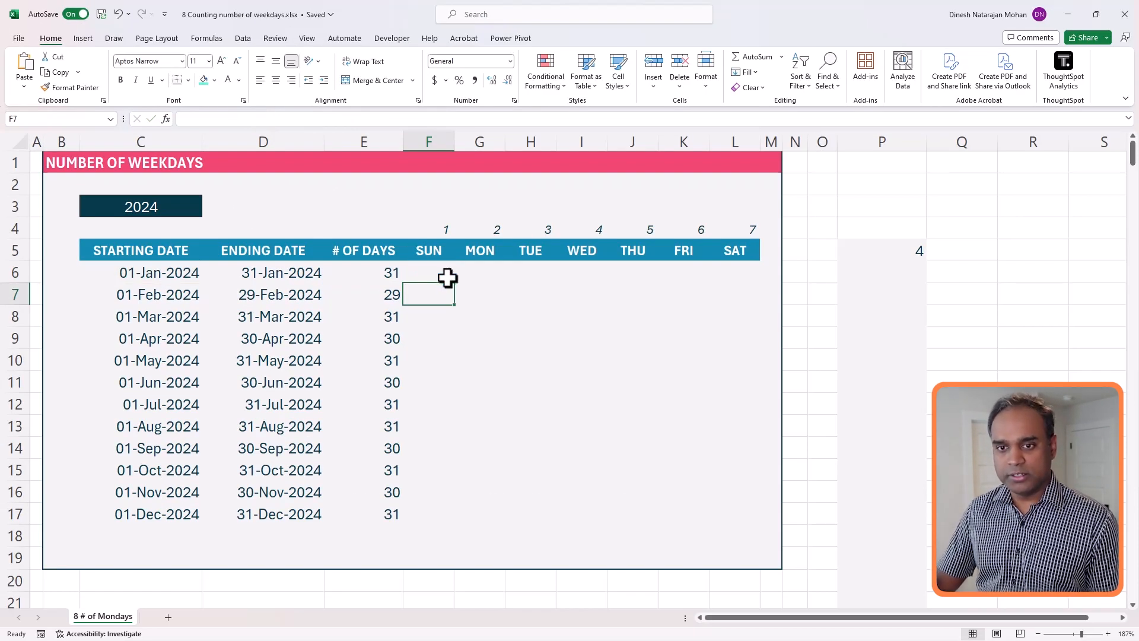
Step: Enter the Sunday-count formula in F6 and fill it down to December, giving 4s and 5s
{"action": "left_click", "coordinate": [428, 273]}
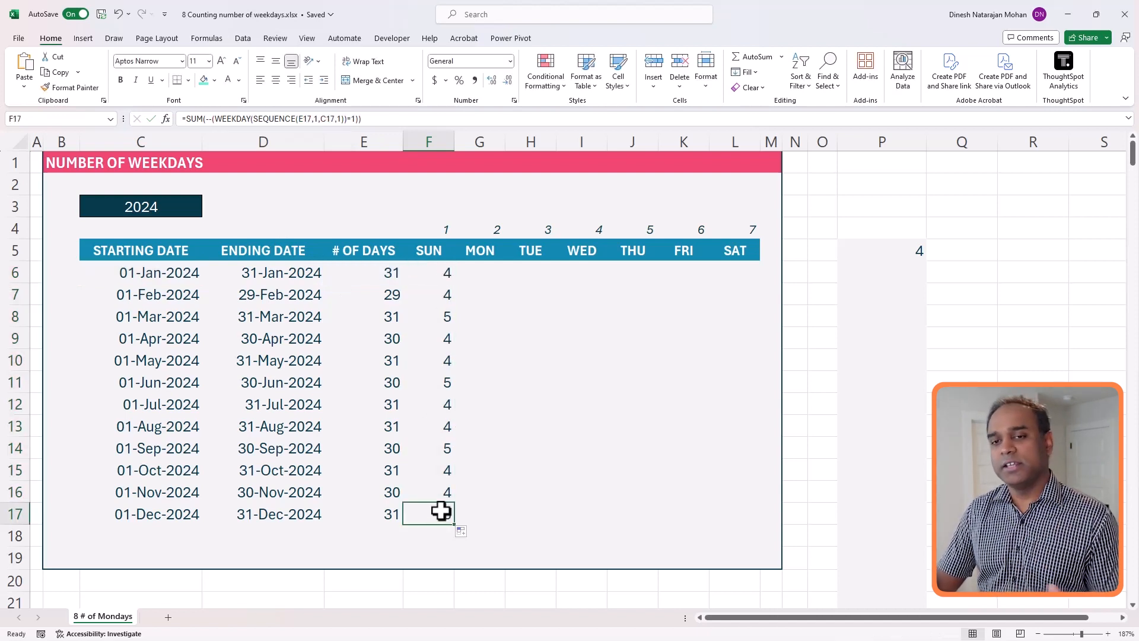
{"action": "left_click", "coordinate": [428, 273]}
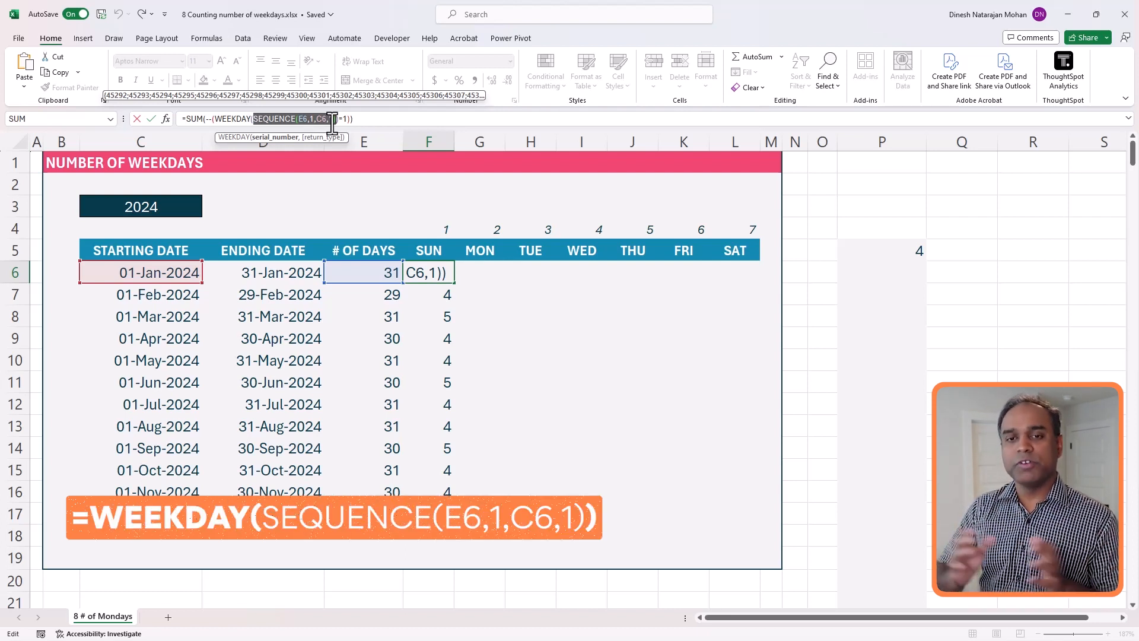
{"action": "mouse_move", "coordinate": [648, 185]}
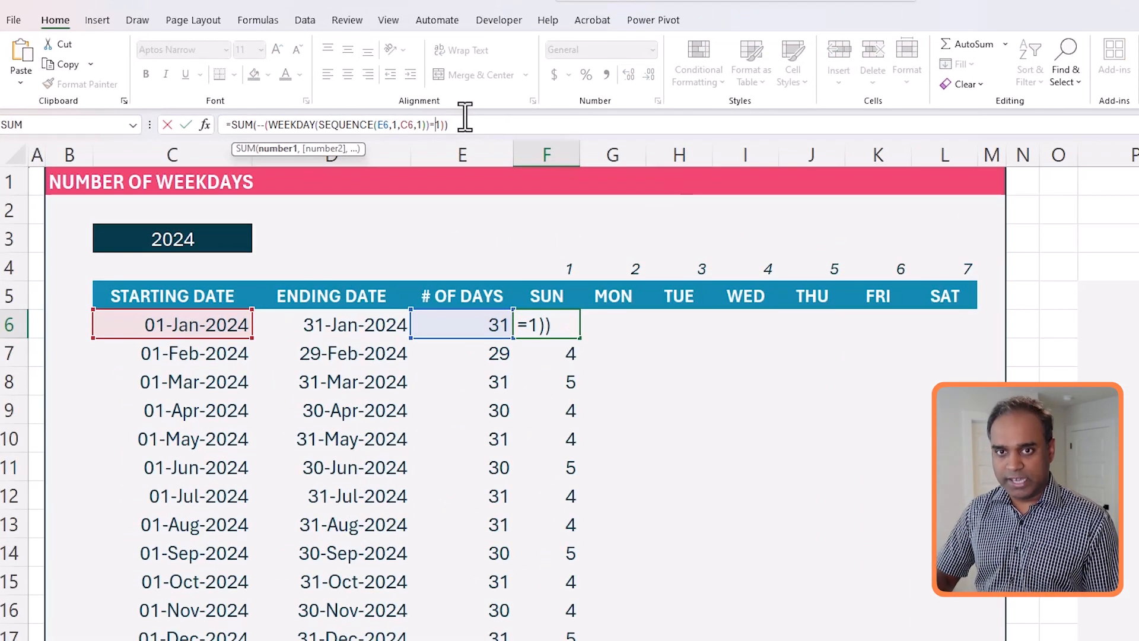
Step: Replace the hard-coded 1 in F6 with the row-locked reference F$4, still returning 4
{"action": "key", "text": "Backspace"}
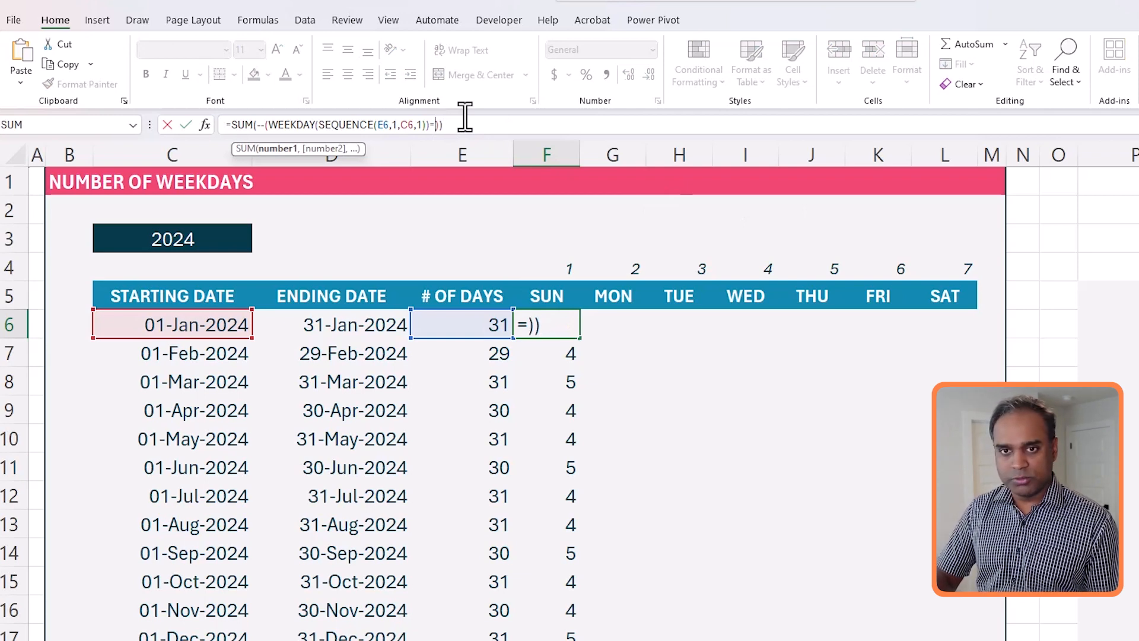
{"action": "left_click", "coordinate": [546, 268]}
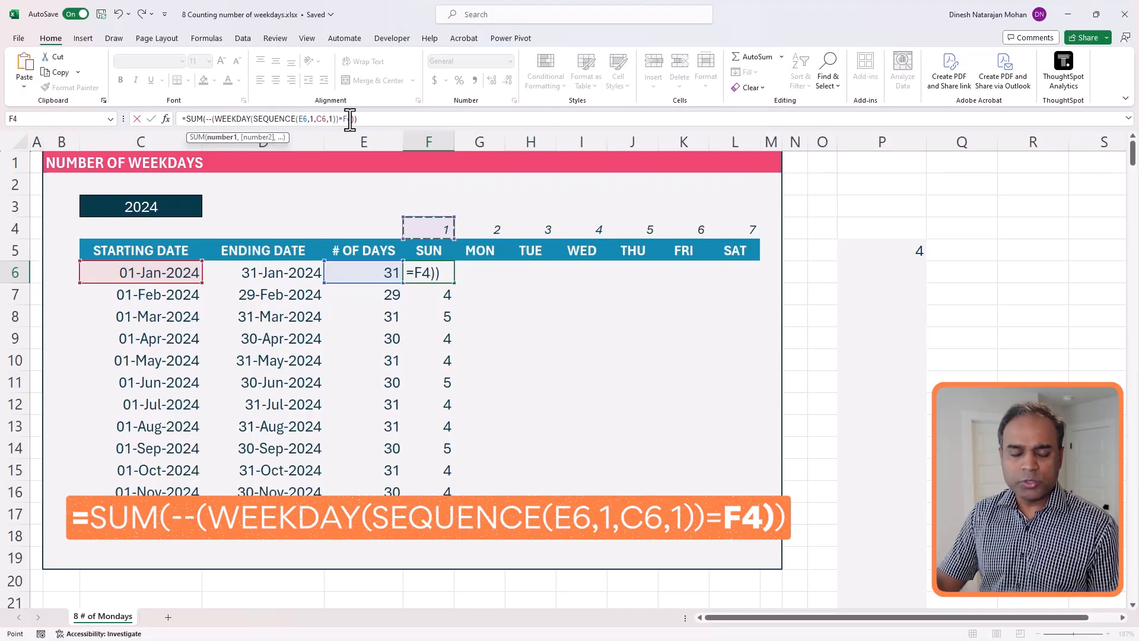
{"action": "left_click", "coordinate": [429, 272]}
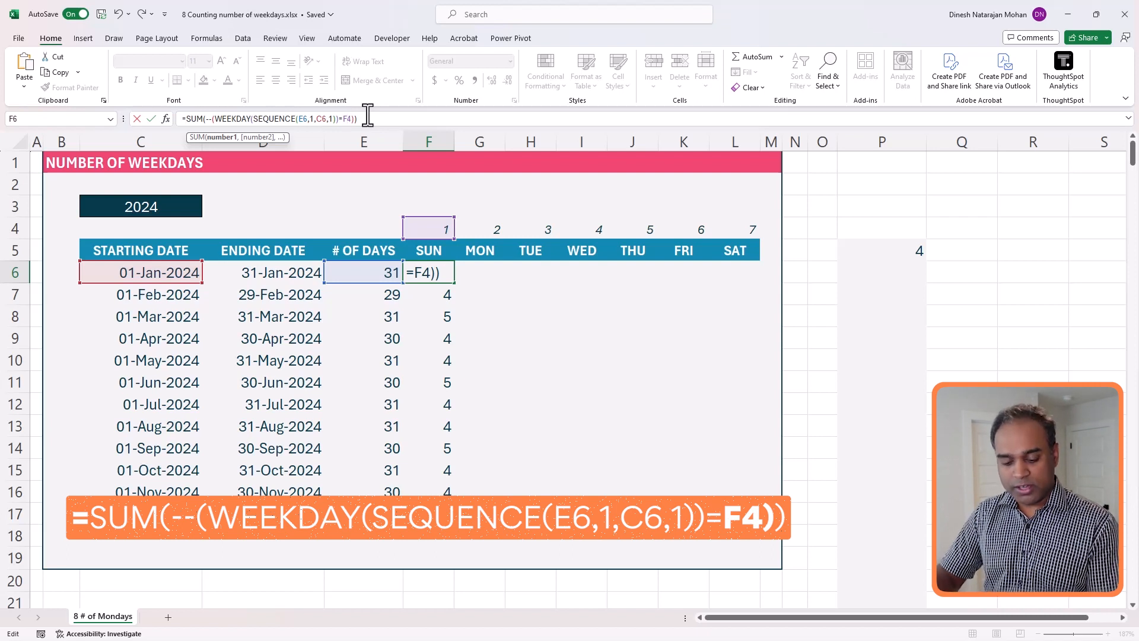
{"action": "key", "text": "F4"}
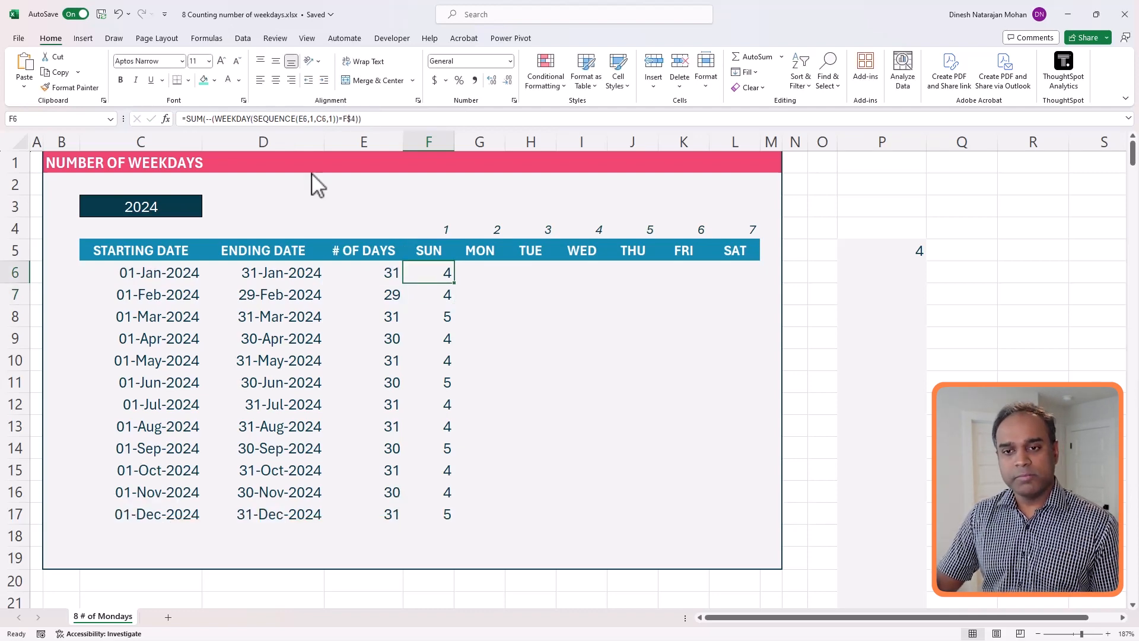
{"action": "mouse_move", "coordinate": [443, 274]}
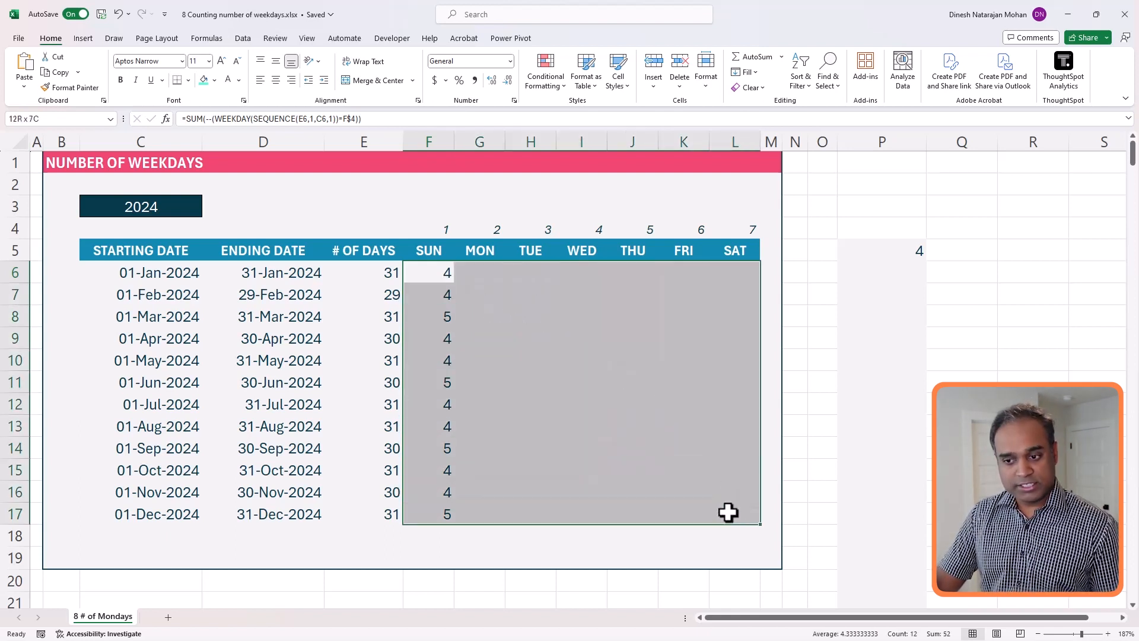
Step: Fill the F6:L17 SUN–SAT block with the formula via Ctrl+Enter, yielding 0s, 1s and ##### errors
{"action": "left_click", "coordinate": [428, 273]}
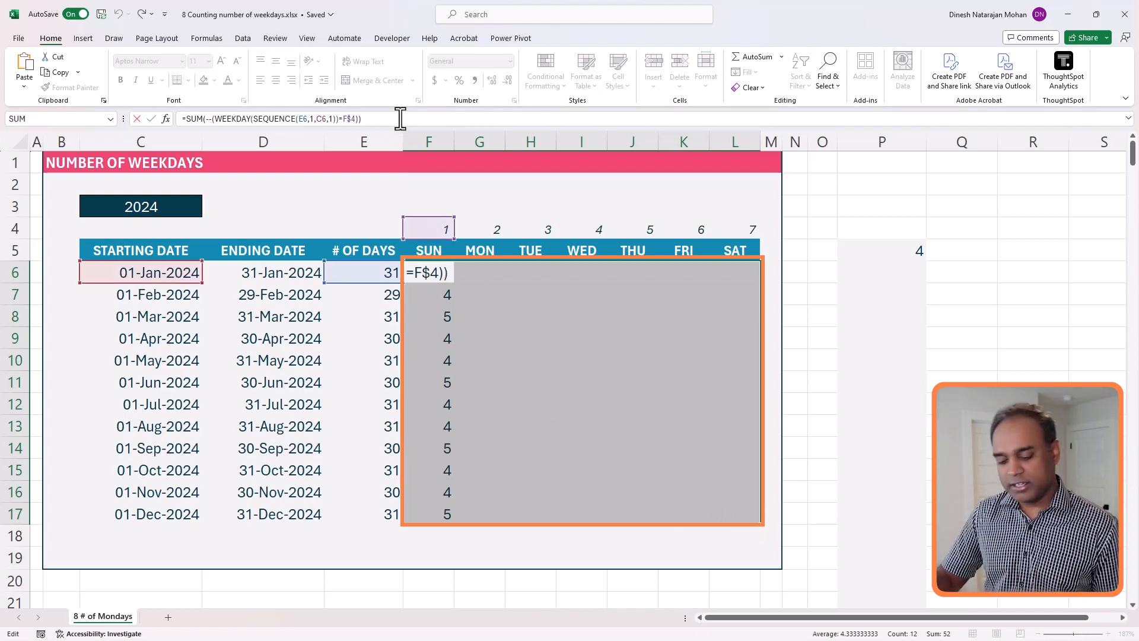
{"action": "key", "text": "ctrl+enter"}
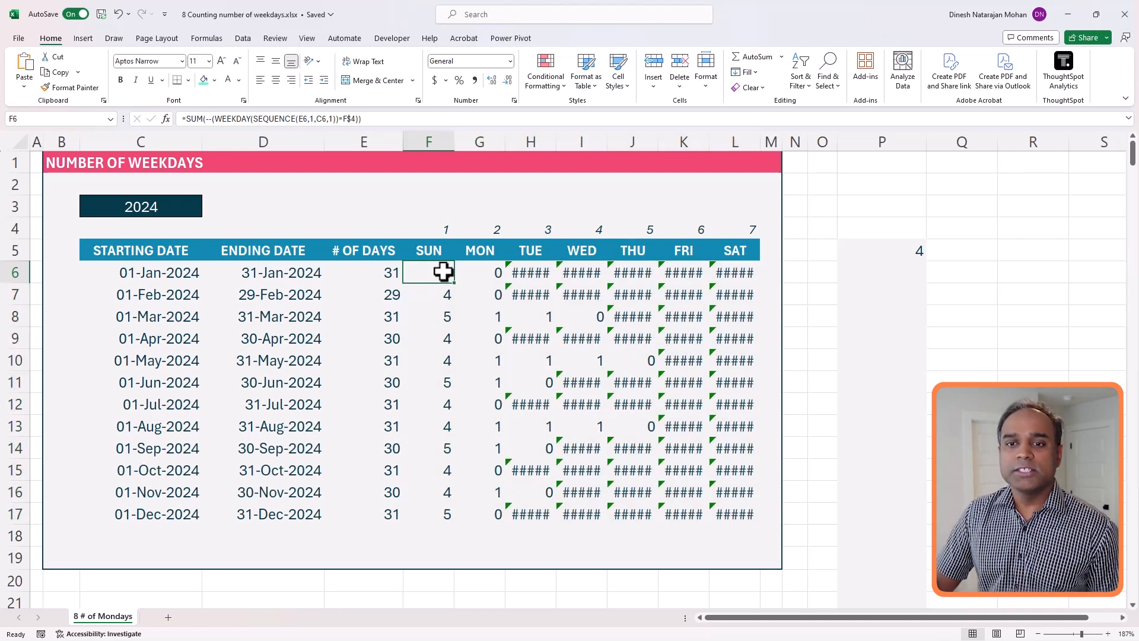
{"action": "left_click", "coordinate": [478, 272]}
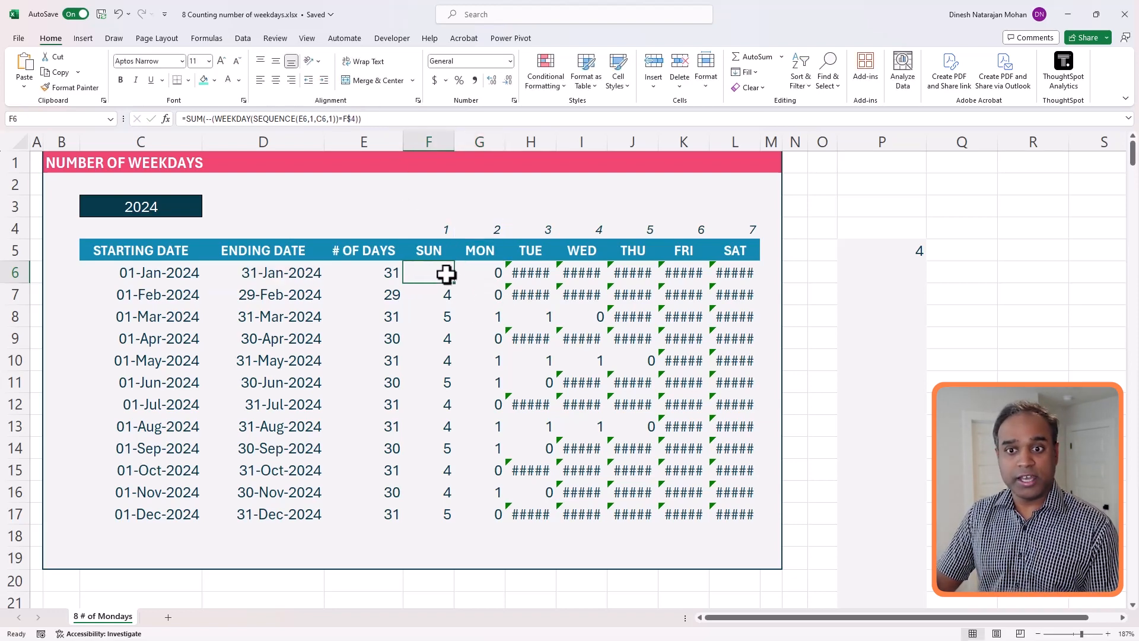
Step: Column-lock $E6 and $C6 in the SEQUENCE and refill the block so every weekday shows 4 or 5
{"action": "double_click", "coordinate": [429, 273]}
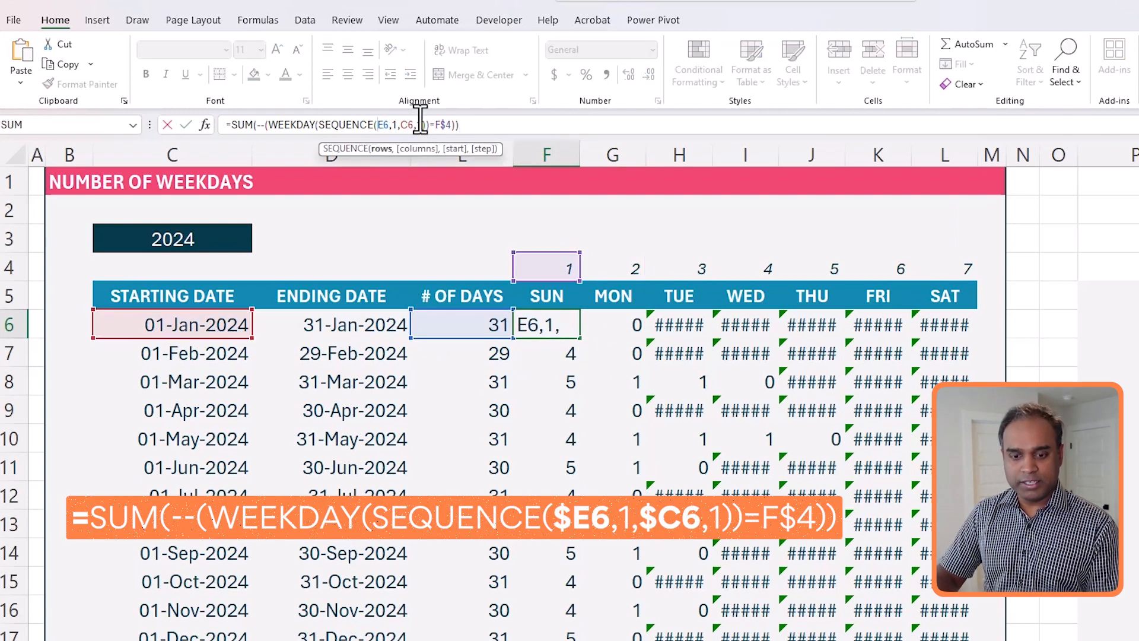
{"action": "key", "text": "f4"}
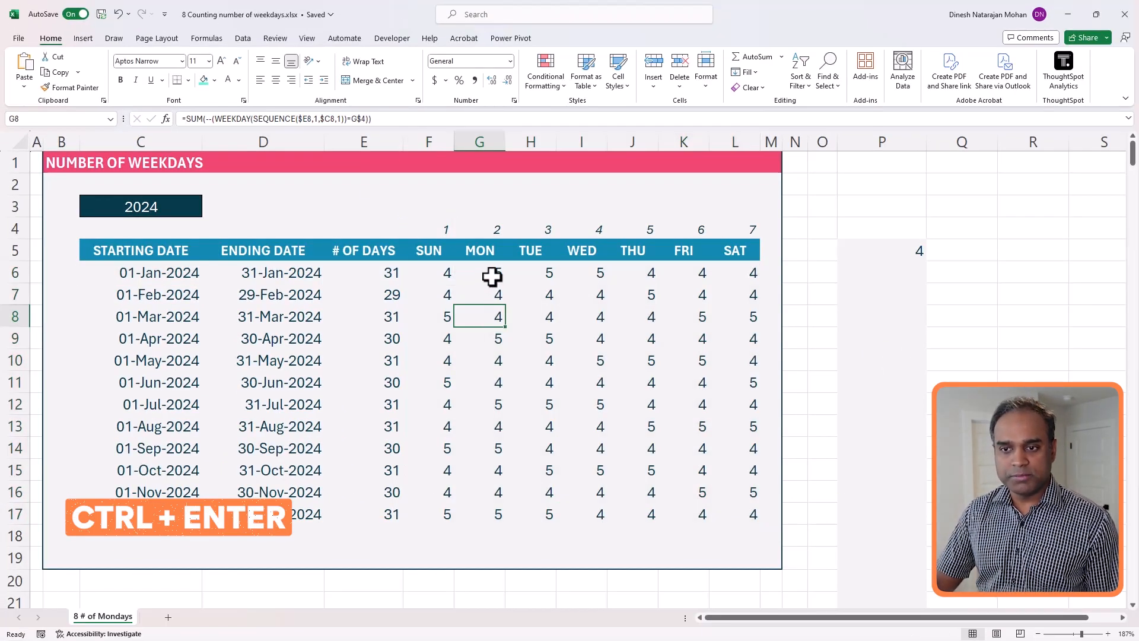
{"action": "key", "text": "ctrl+enter"}
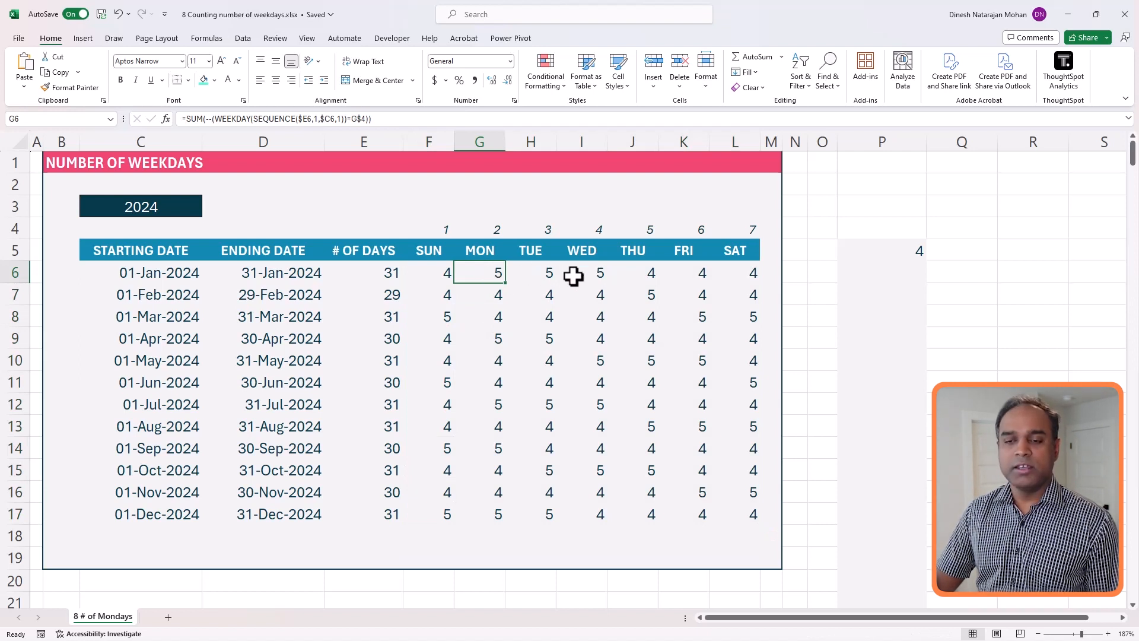
{"action": "mouse_move", "coordinate": [587, 283]}
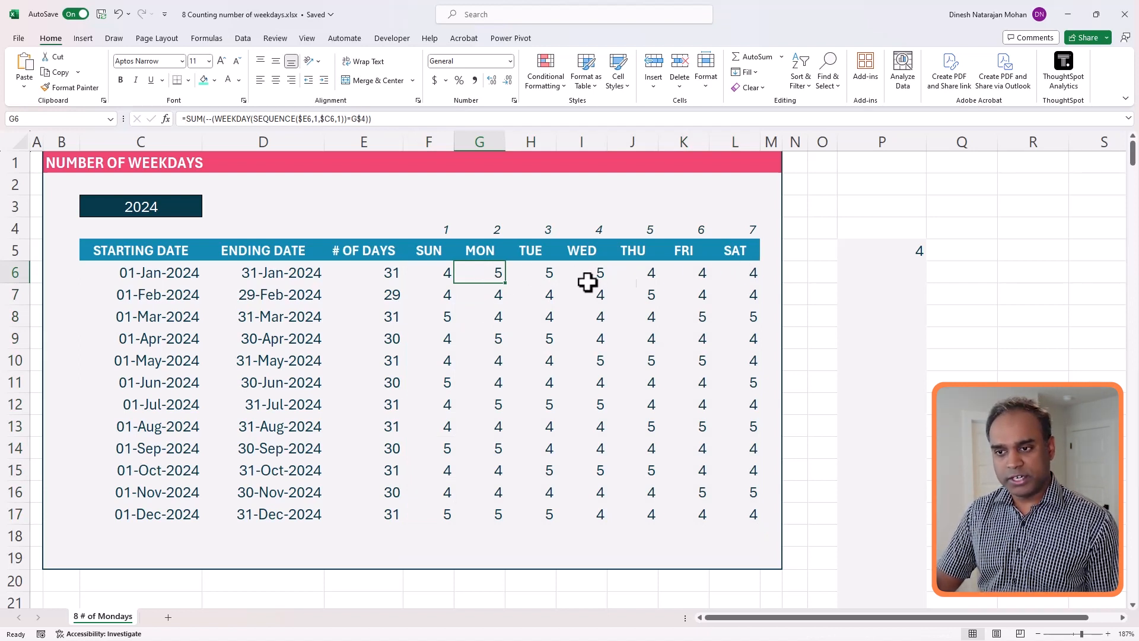
{"action": "mouse_move", "coordinate": [455, 290]}
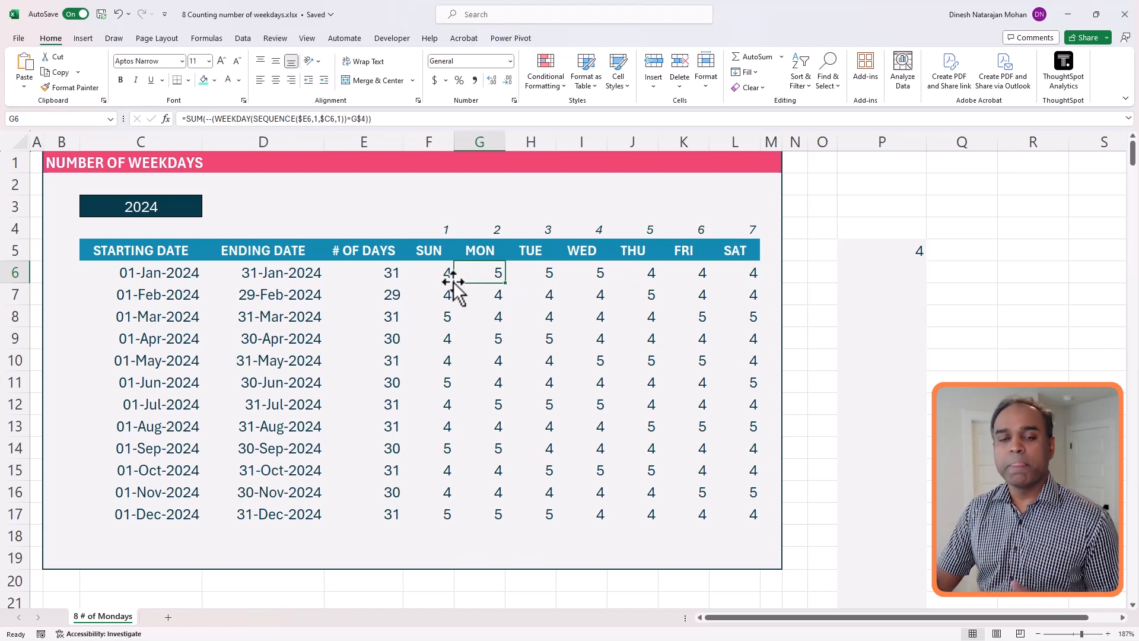
{"action": "left_click", "coordinate": [428, 273]}
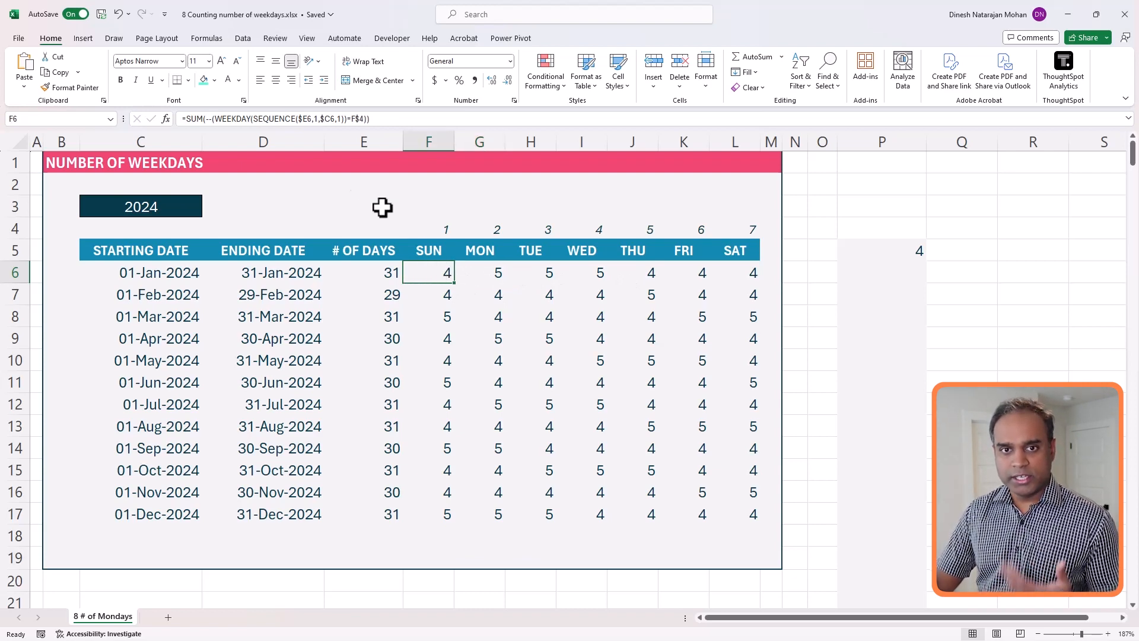
{"action": "mouse_move", "coordinate": [255, 119]}
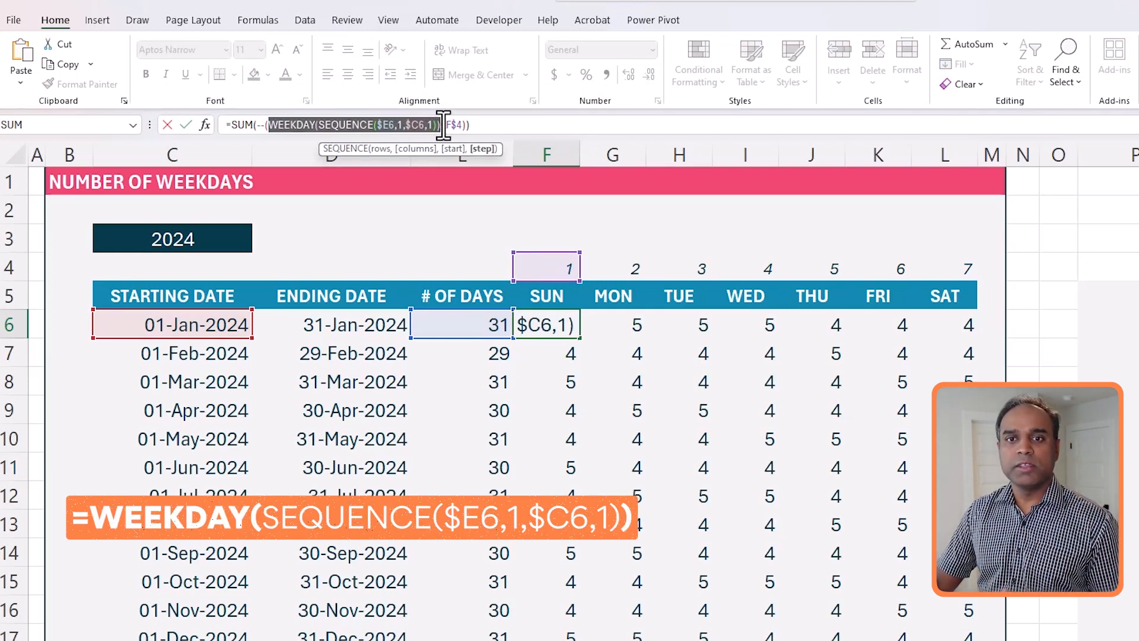
{"action": "type", "text": "=F$4"}
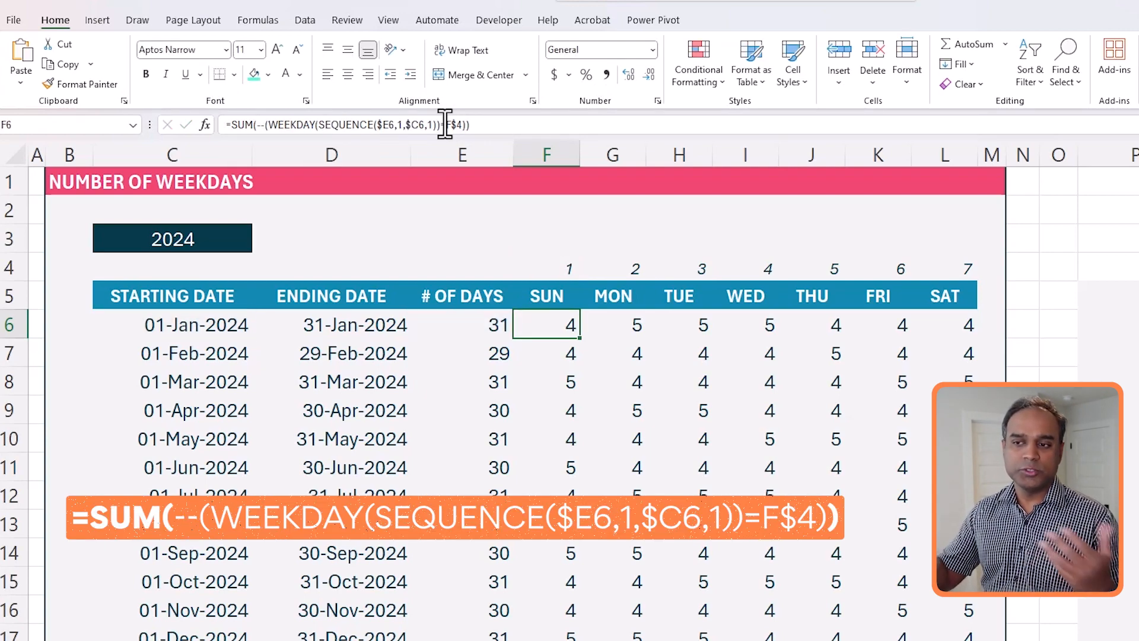
{"action": "mouse_move", "coordinate": [445, 333]}
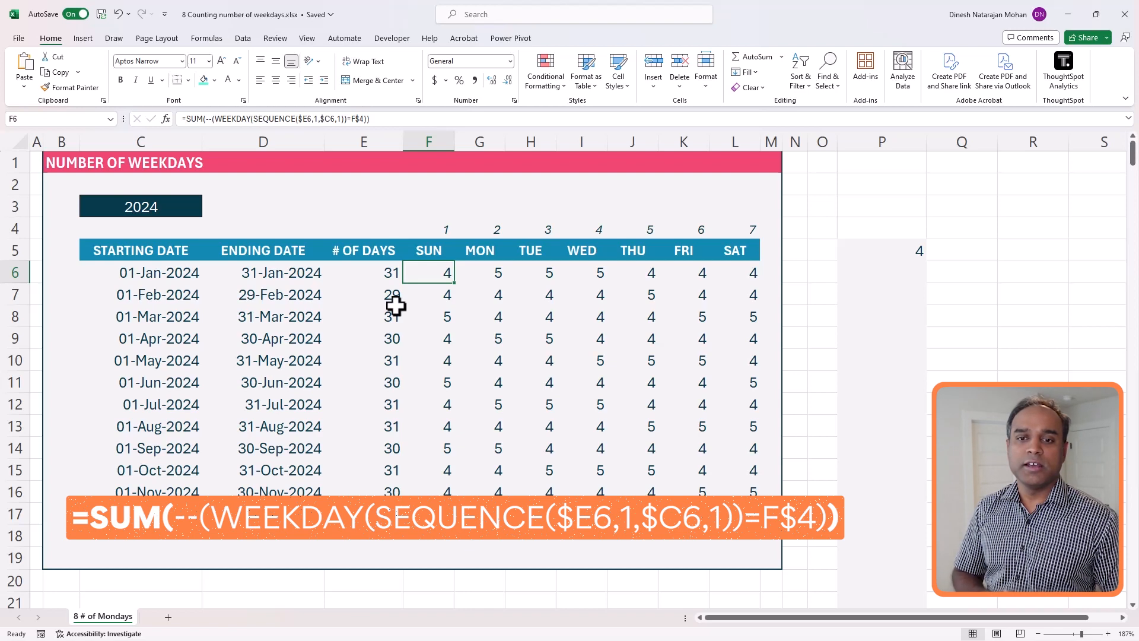
{"action": "left_click", "coordinate": [140, 206]}
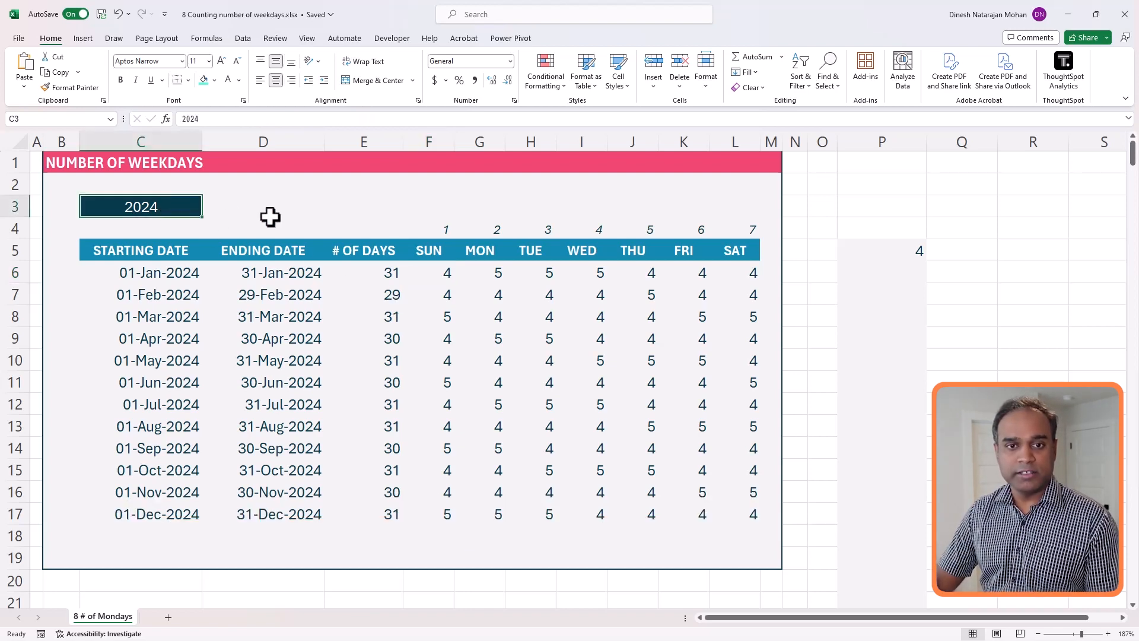